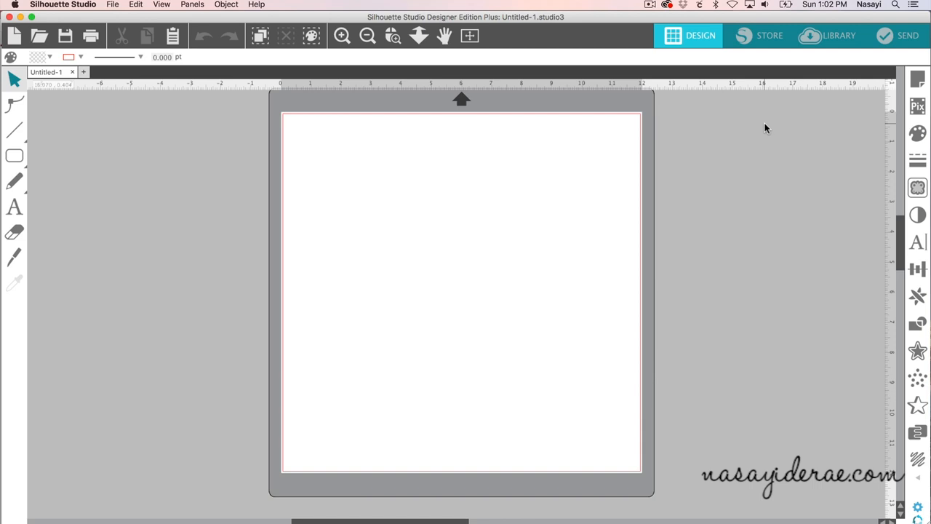
{"action": "mouse_move", "coordinate": [764, 143]}
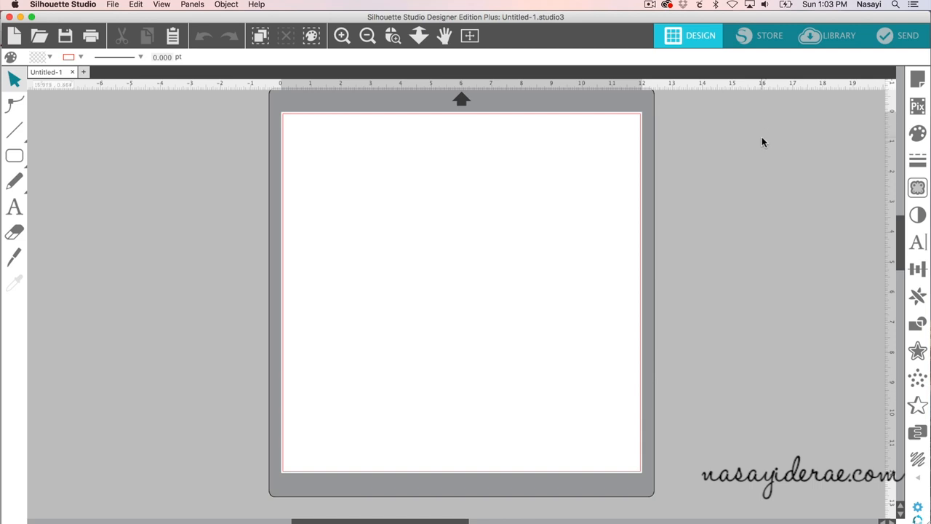
Draw a rectangle near the top-left of the page and edit its width value
{"action": "left_click", "coordinate": [15, 155]}
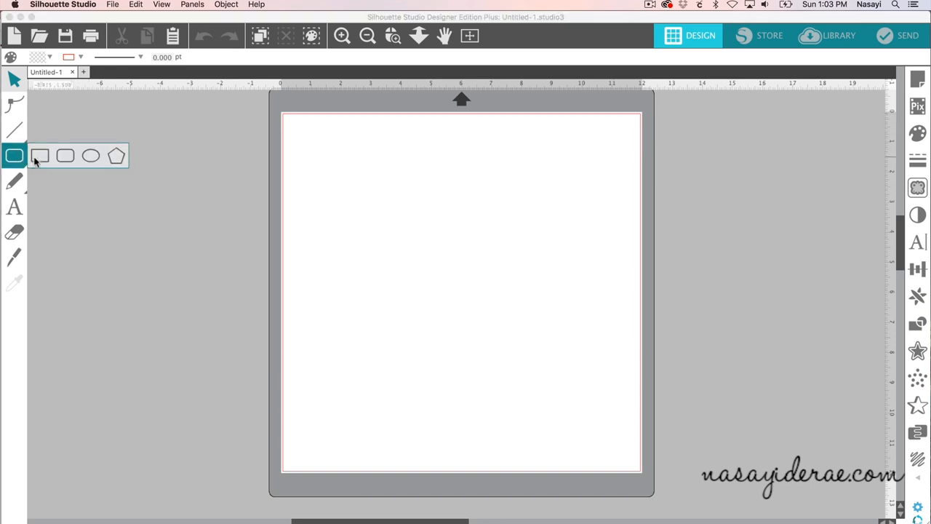
{"action": "mouse_move", "coordinate": [41, 155]}
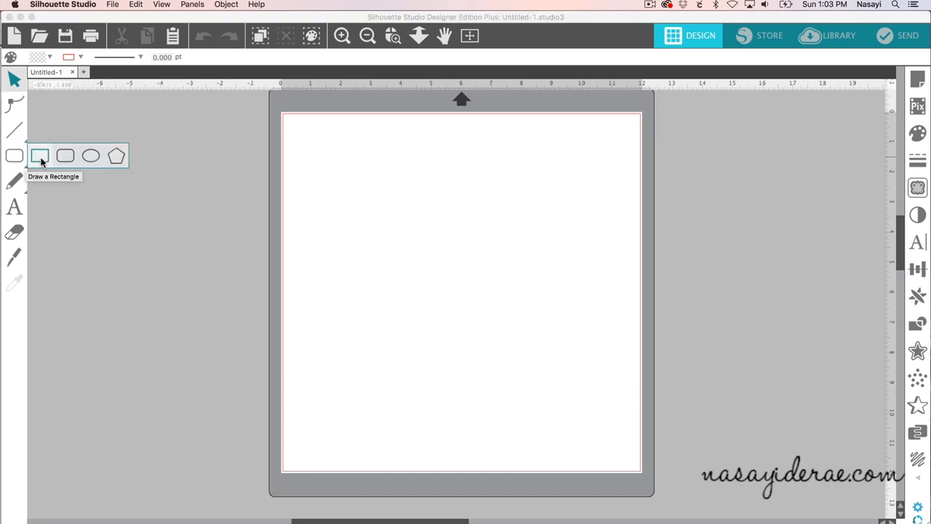
{"action": "left_click", "coordinate": [14, 154]}
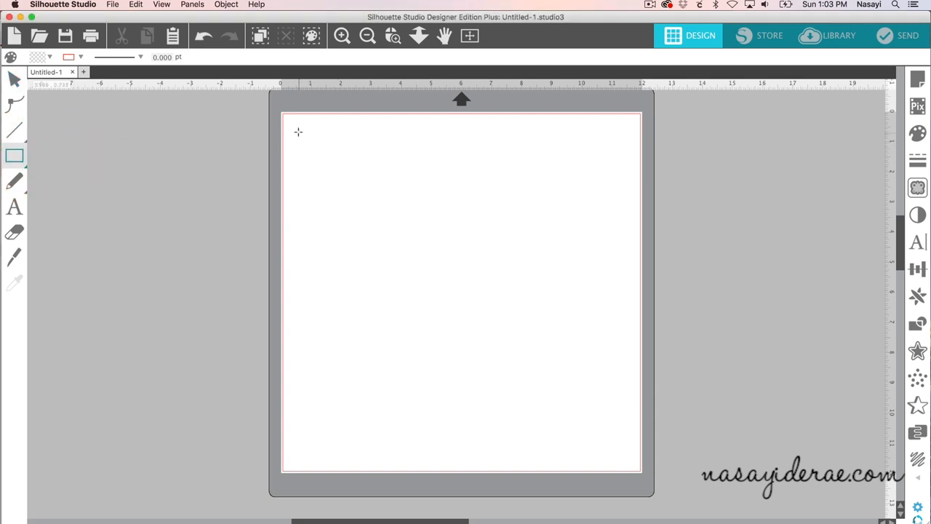
{"action": "left_click_drag", "start_coordinate": [298, 132], "coordinate": [486, 204]}
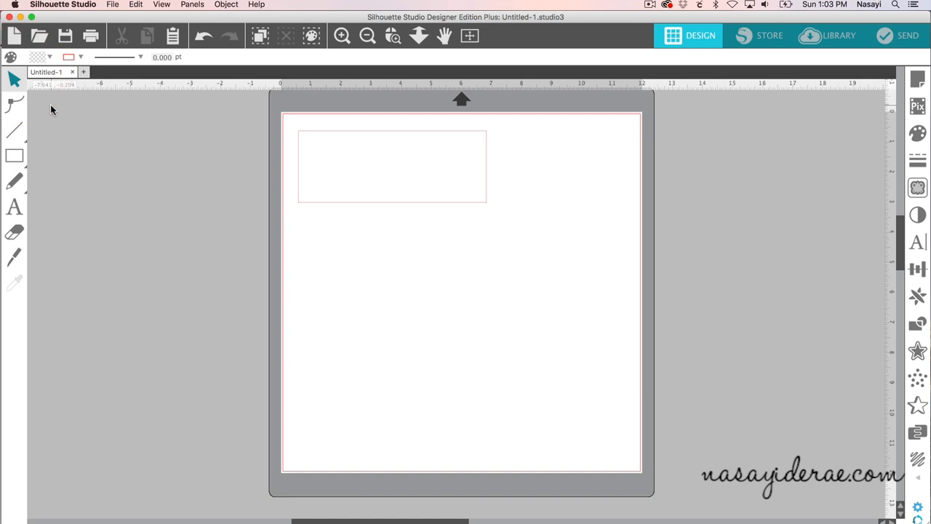
{"action": "mouse_move", "coordinate": [375, 189]}
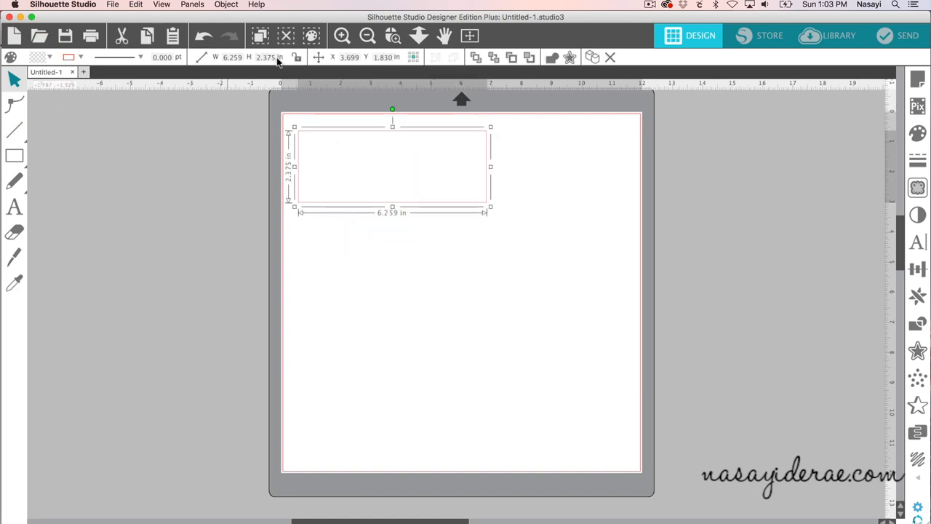
{"action": "triple_click", "coordinate": [233, 57]}
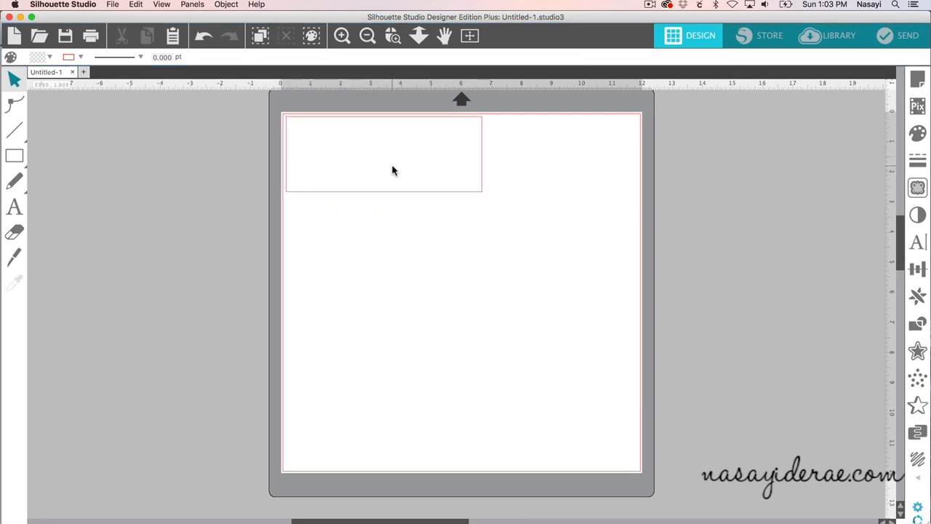
Add a text box reading 'Mrs. Anderson' below the rectangle
{"action": "left_click", "coordinate": [15, 207]}
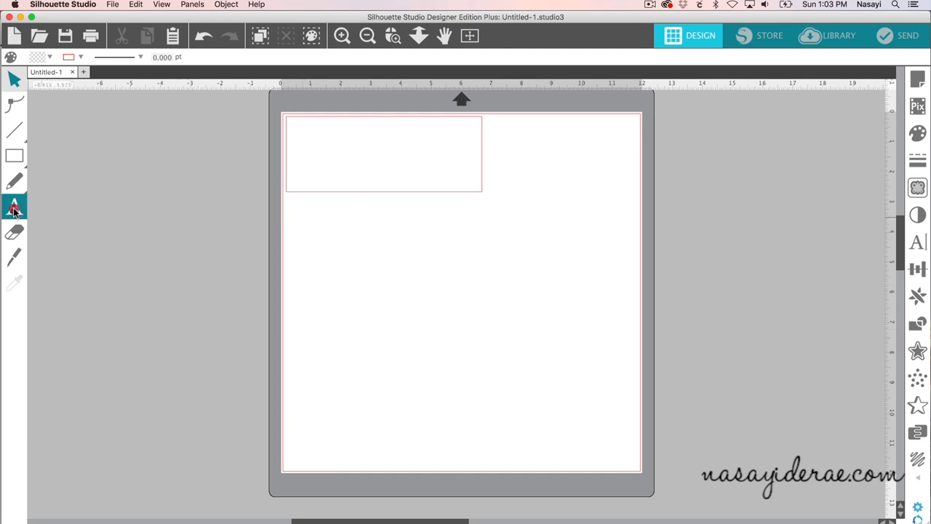
{"action": "left_click", "coordinate": [14, 207]}
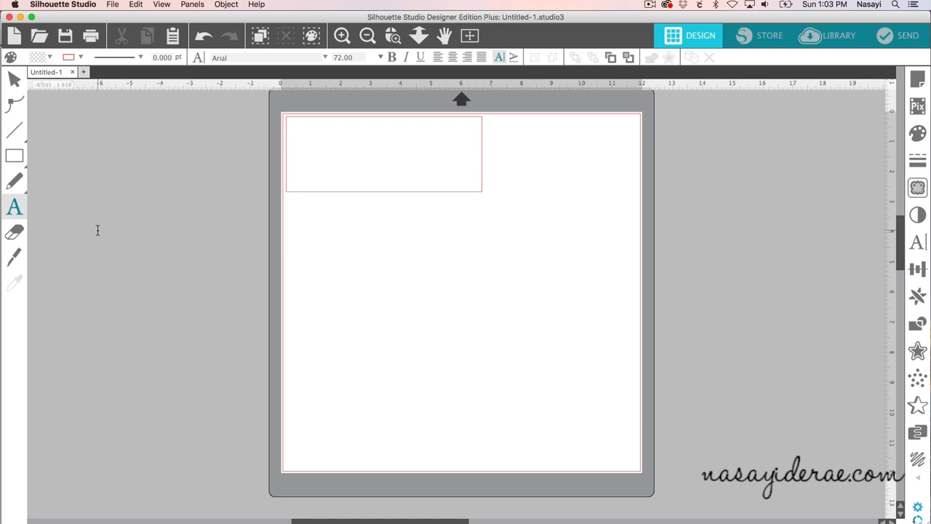
{"action": "mouse_move", "coordinate": [346, 263]}
{"action": "type", "text": "Mrs. Ande"}
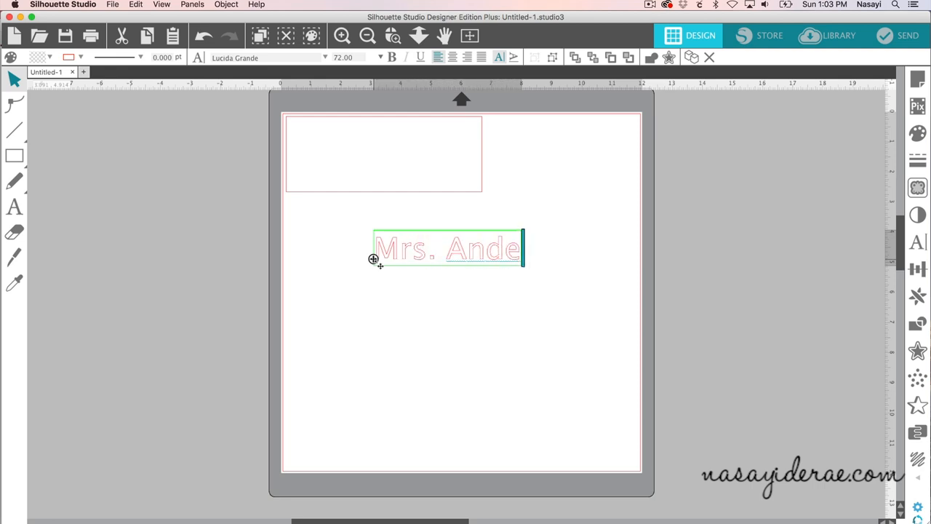
{"action": "type", "text": "rson"}
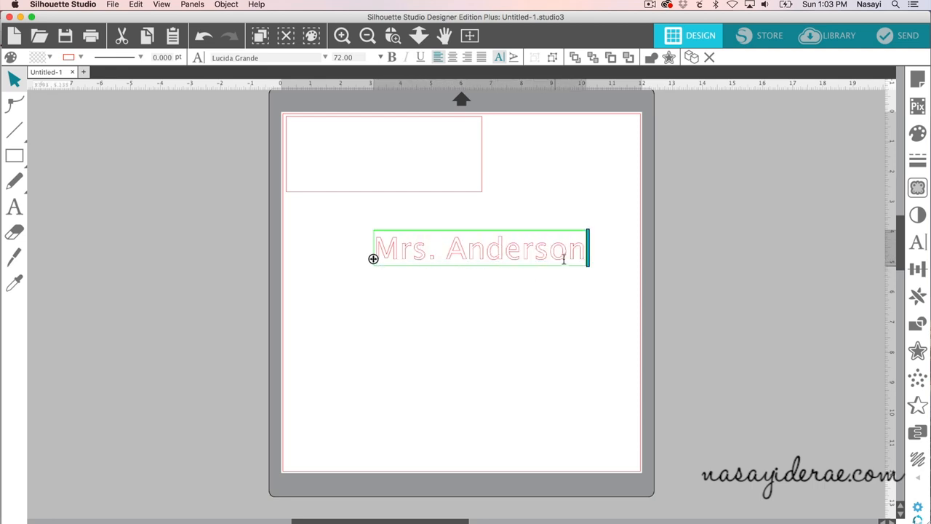
{"action": "left_click", "coordinate": [474, 240]}
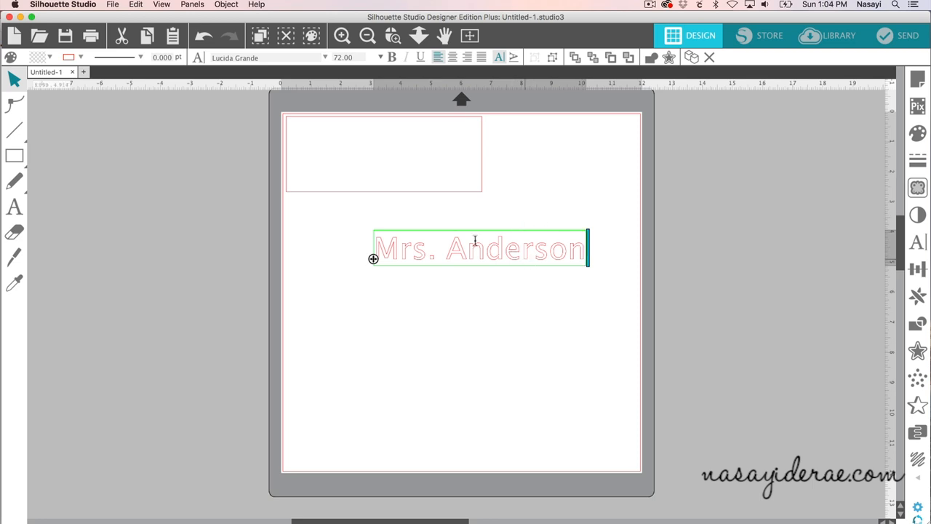
{"action": "mouse_move", "coordinate": [598, 257]}
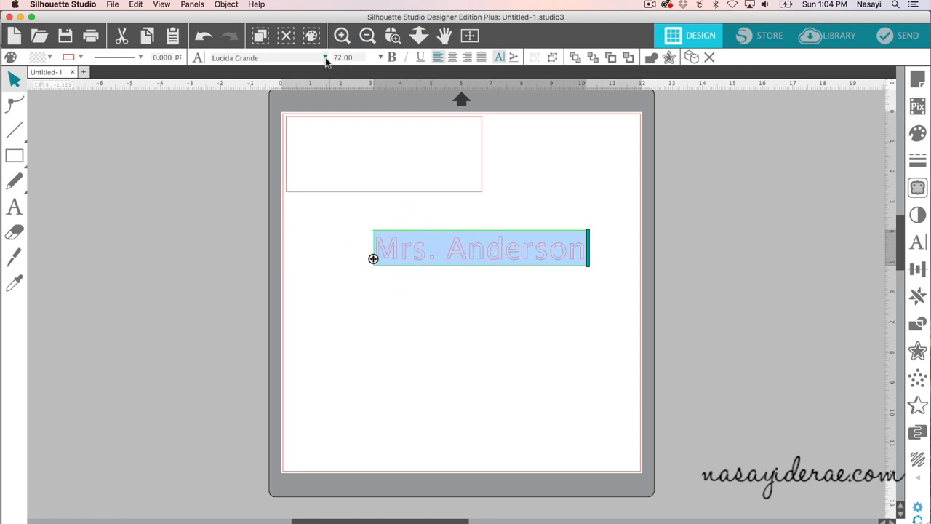
Set the name in the Garlic Butter font and reposition it on the page
{"action": "left_click", "coordinate": [241, 210]}
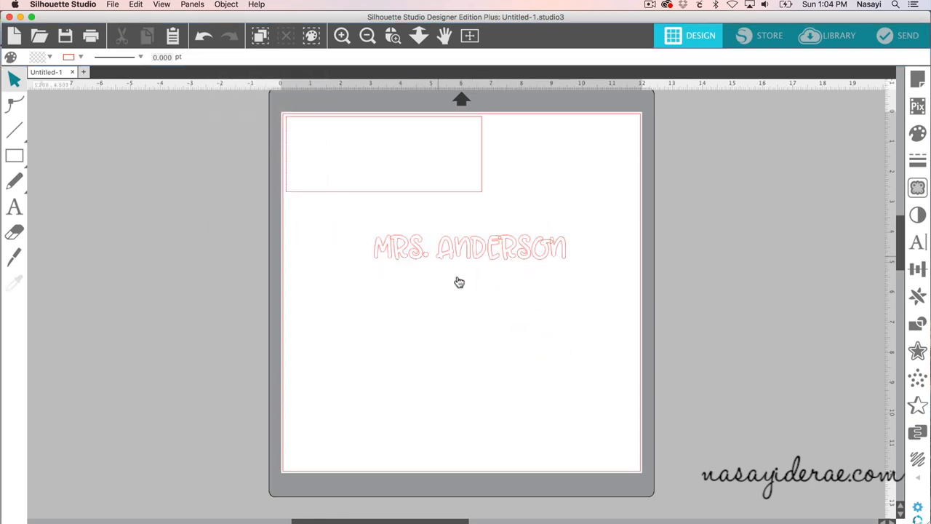
{"action": "left_click", "coordinate": [469, 249]}
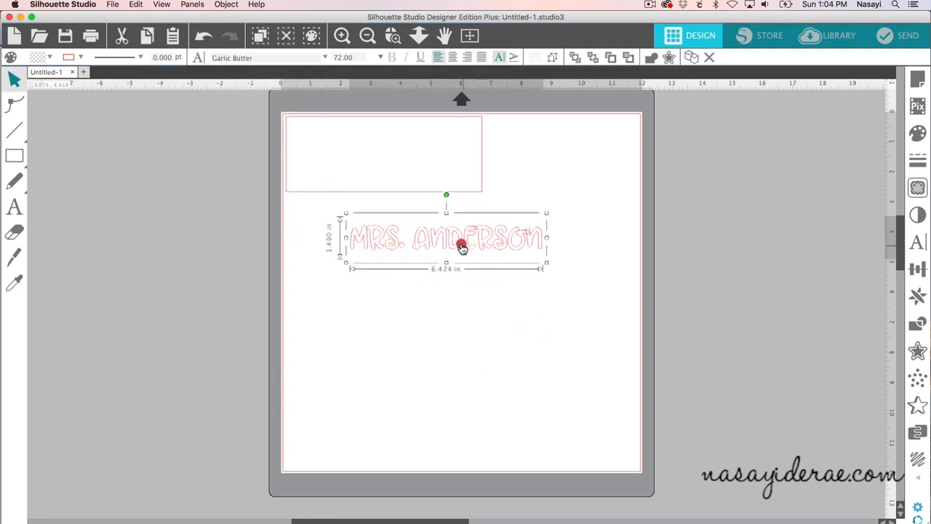
{"action": "left_click_drag", "start_coordinate": [463, 244], "coordinate": [454, 240]}
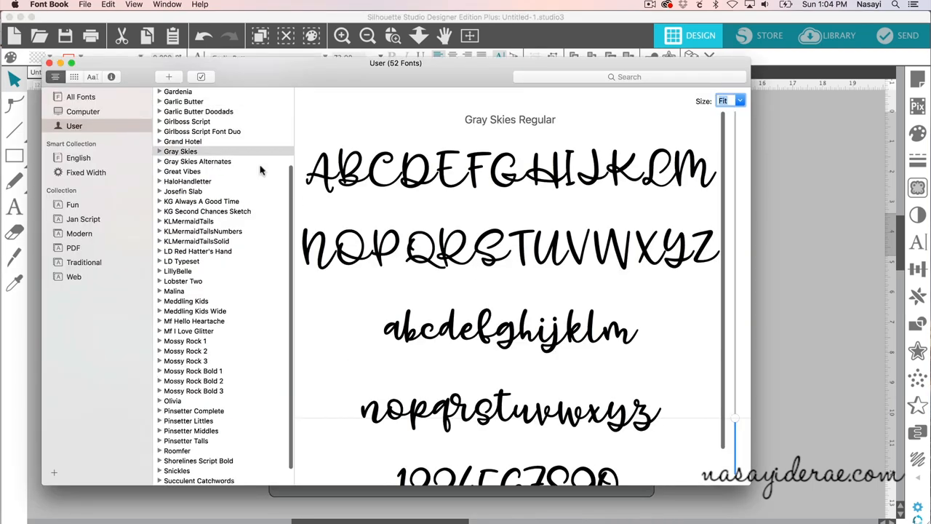
{"action": "mouse_move", "coordinate": [205, 267]}
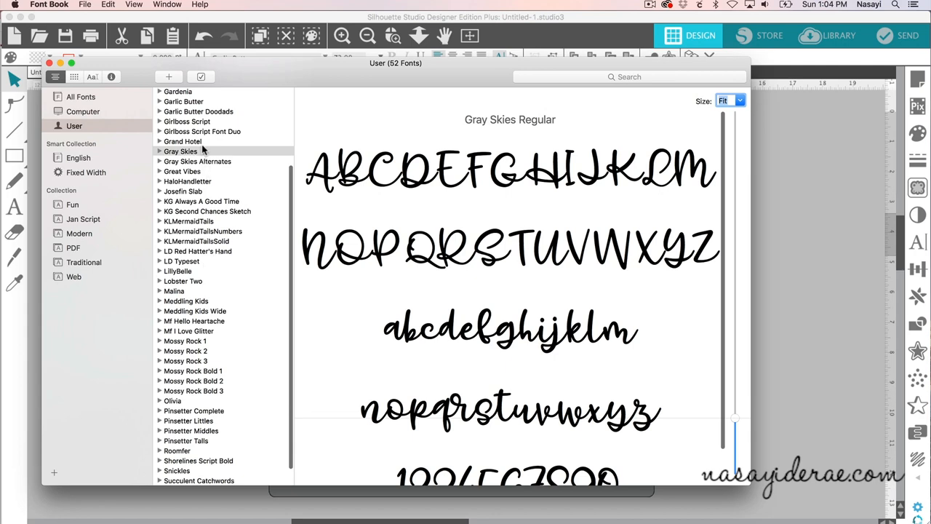
Pick Garlic Butter's joined Rs glyph in Font Book for the name's Anderson
{"action": "left_click", "coordinate": [183, 101]}
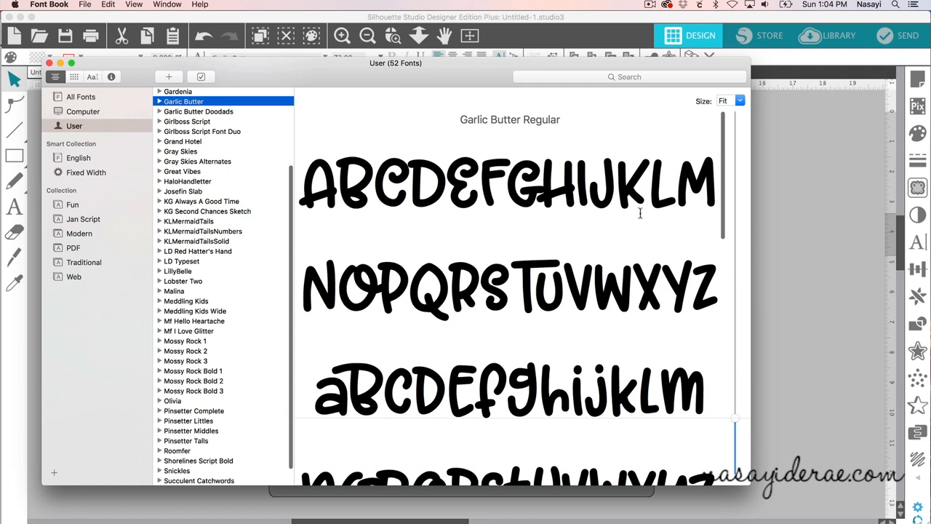
{"action": "mouse_move", "coordinate": [401, 246]}
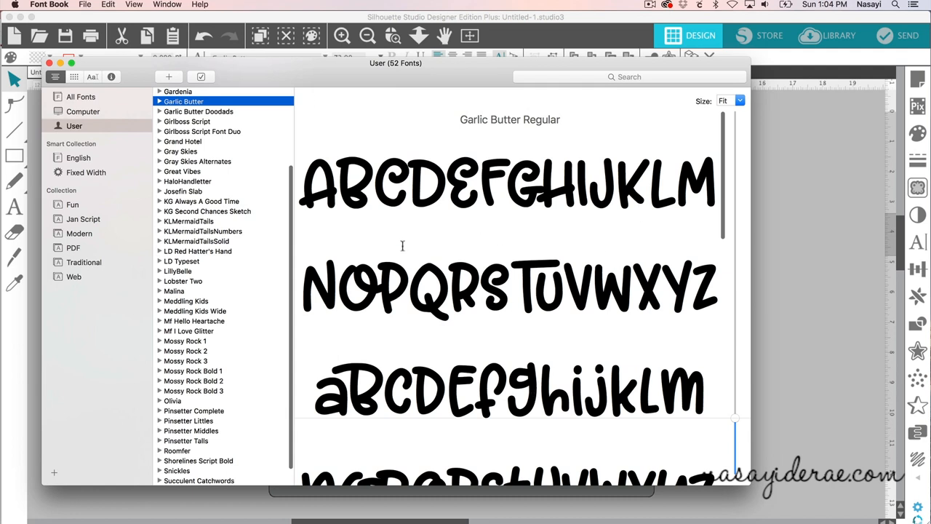
{"action": "mouse_move", "coordinate": [428, 250]}
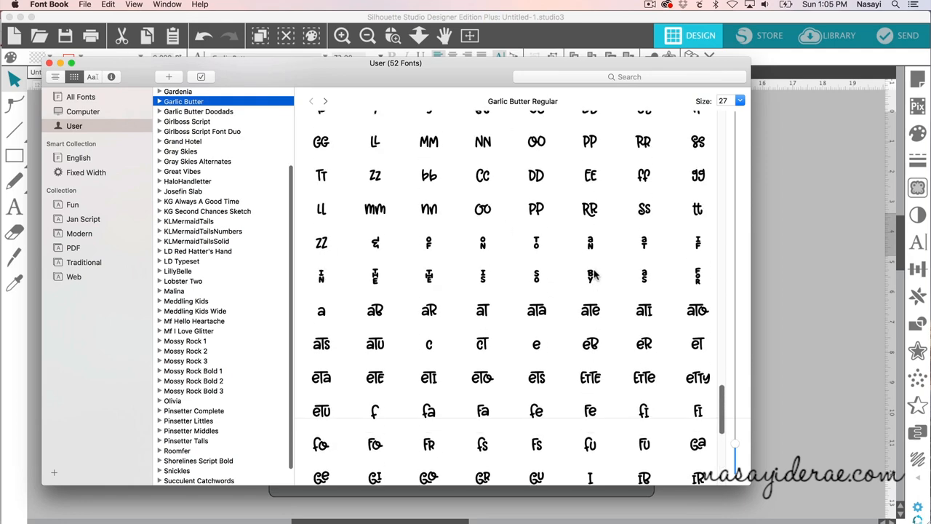
{"action": "scroll", "scroll_direction": "down", "scroll_amount": 3}
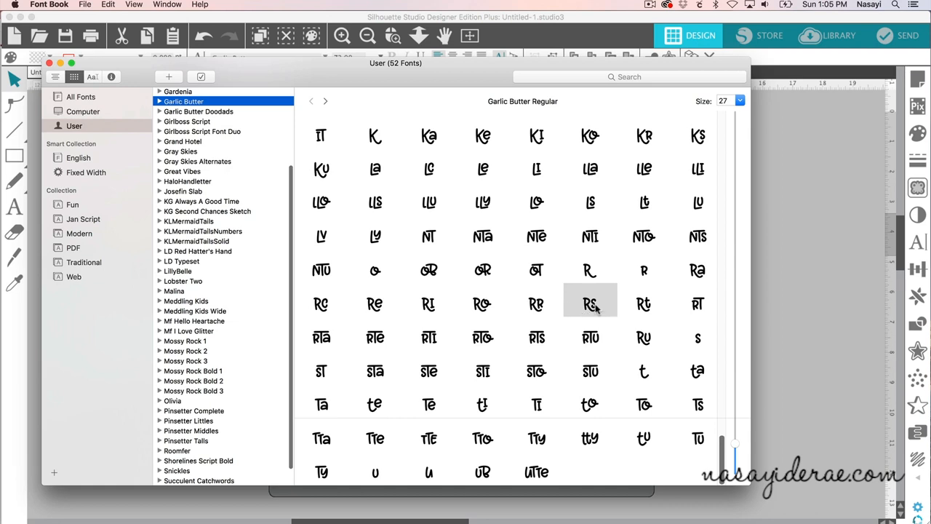
{"action": "left_click", "coordinate": [591, 304]}
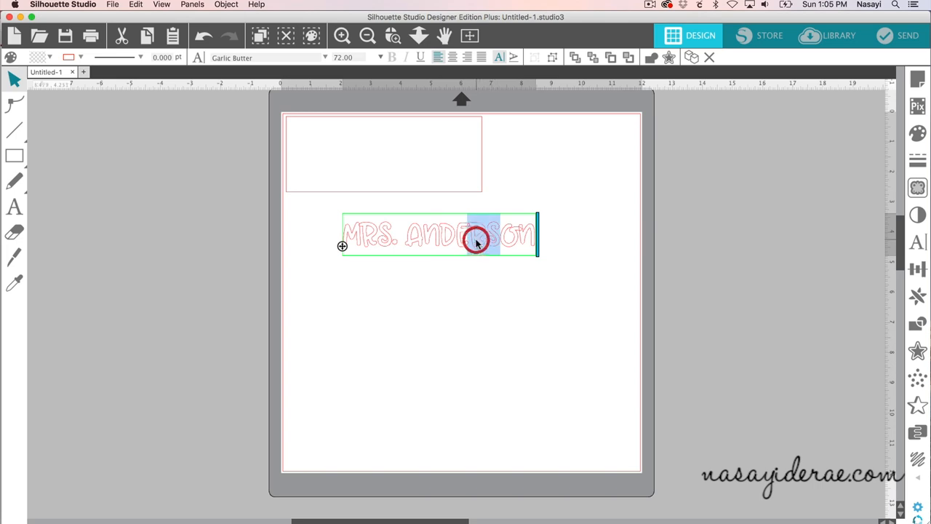
{"action": "mouse_move", "coordinate": [553, 294]}
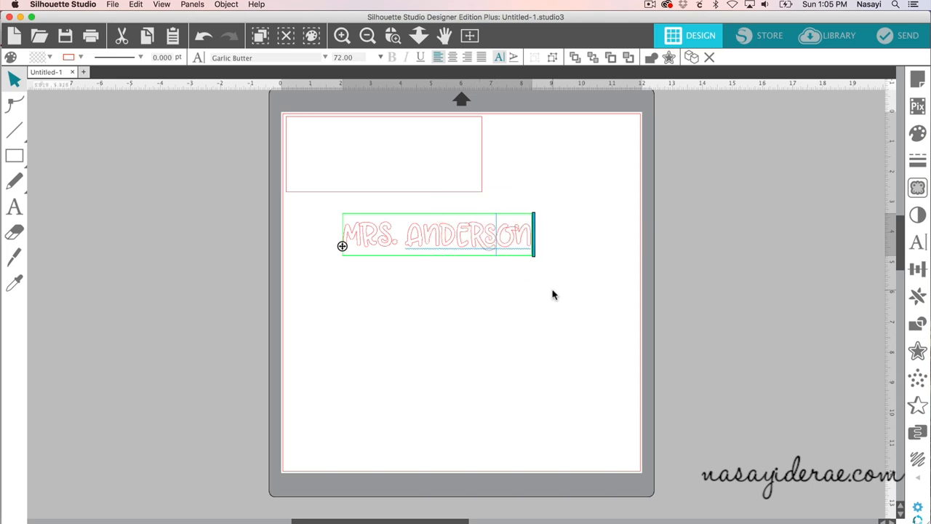
{"action": "left_click", "coordinate": [466, 236]}
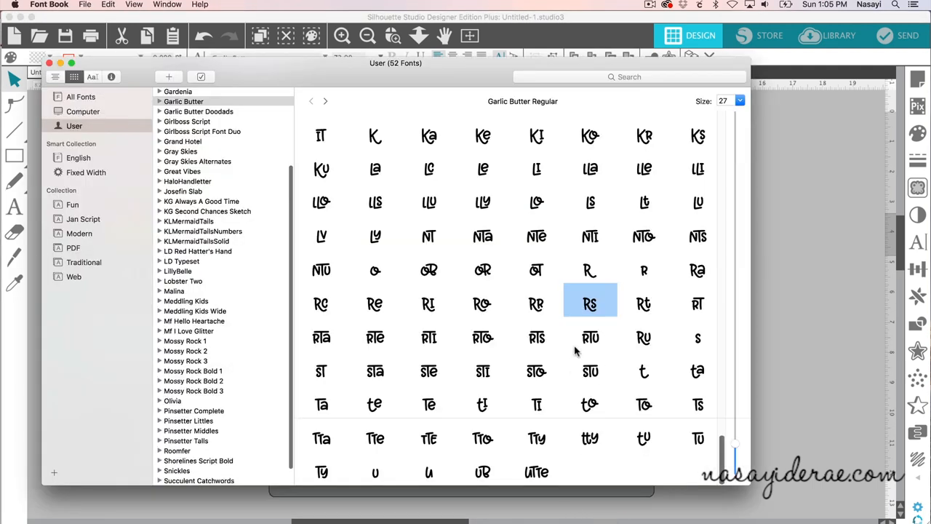
{"action": "mouse_move", "coordinate": [591, 338]}
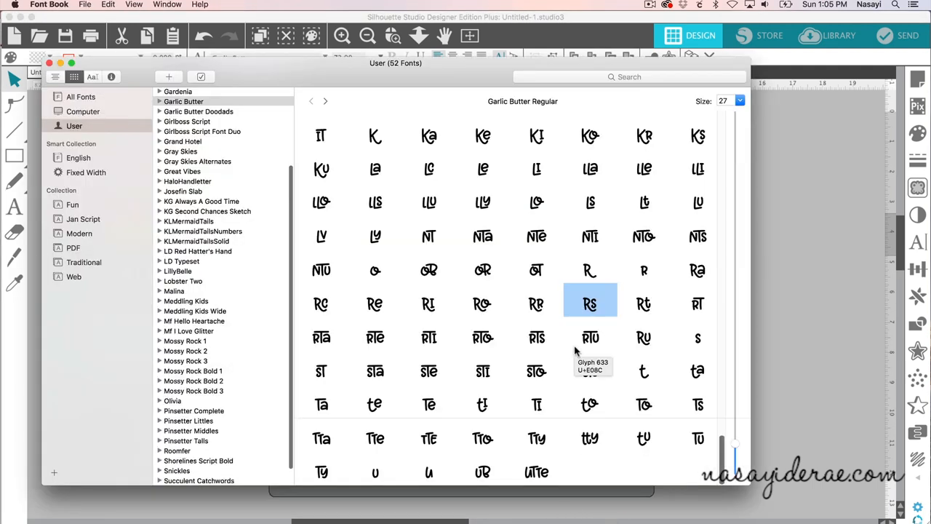
{"action": "mouse_move", "coordinate": [510, 410]}
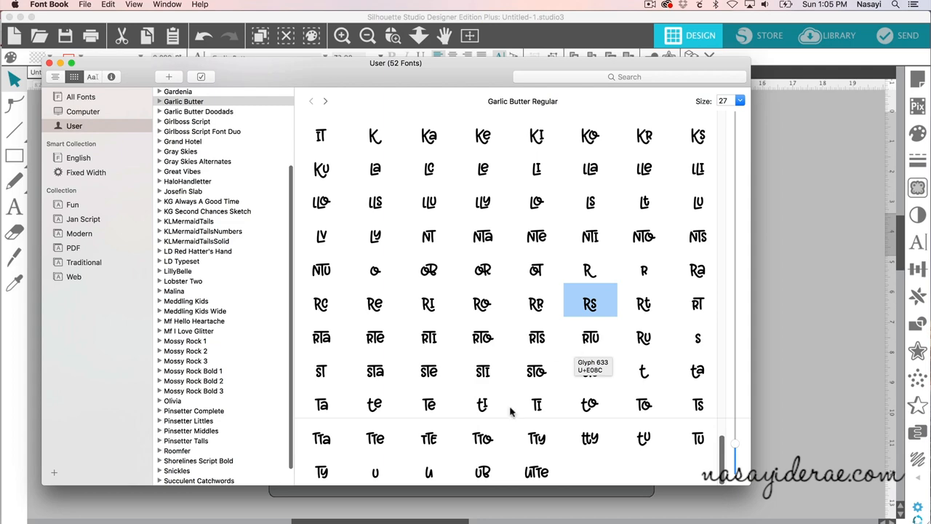
Pick Garlic Butter's alternate lowercase e glyph and reopen the Mrs. Anderson text for editing
{"action": "scroll", "scroll_direction": "up", "scroll_amount": 3}
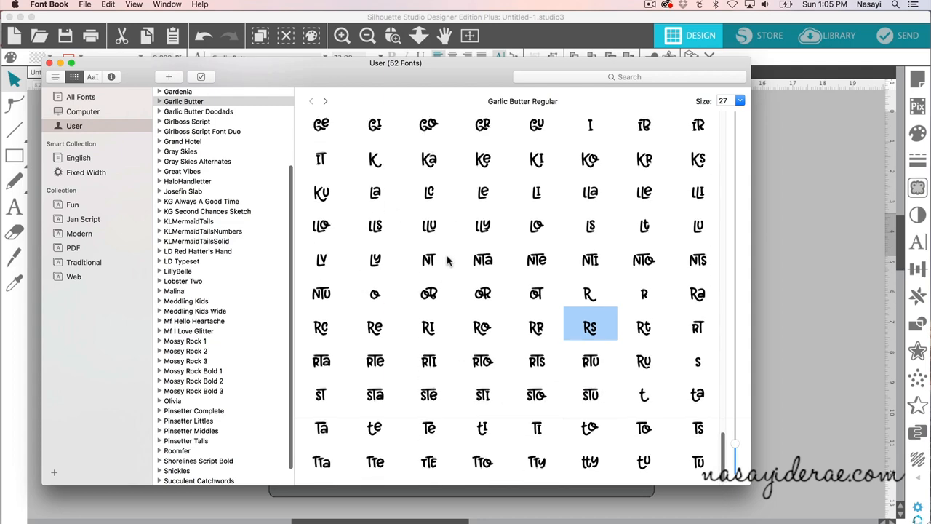
{"action": "scroll", "scroll_direction": "down", "scroll_amount": 3}
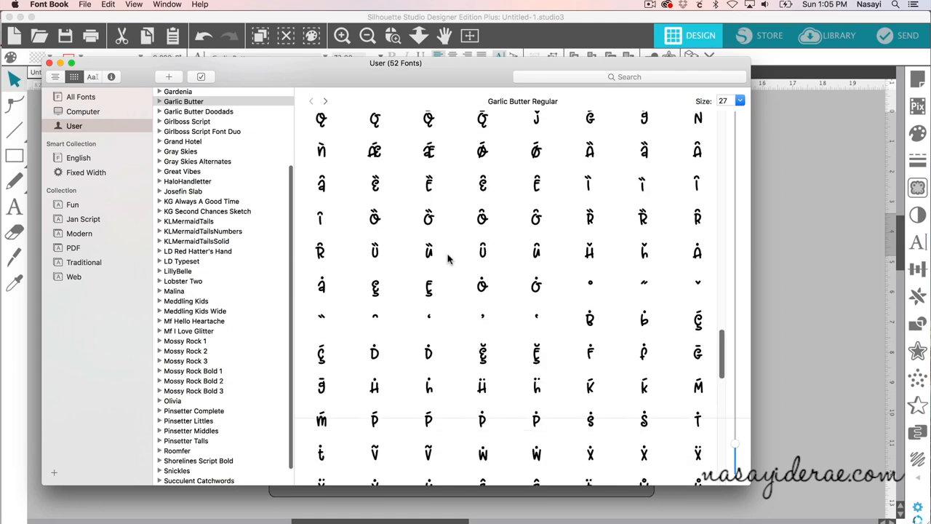
{"action": "scroll", "scroll_direction": "down", "scroll_amount": 3}
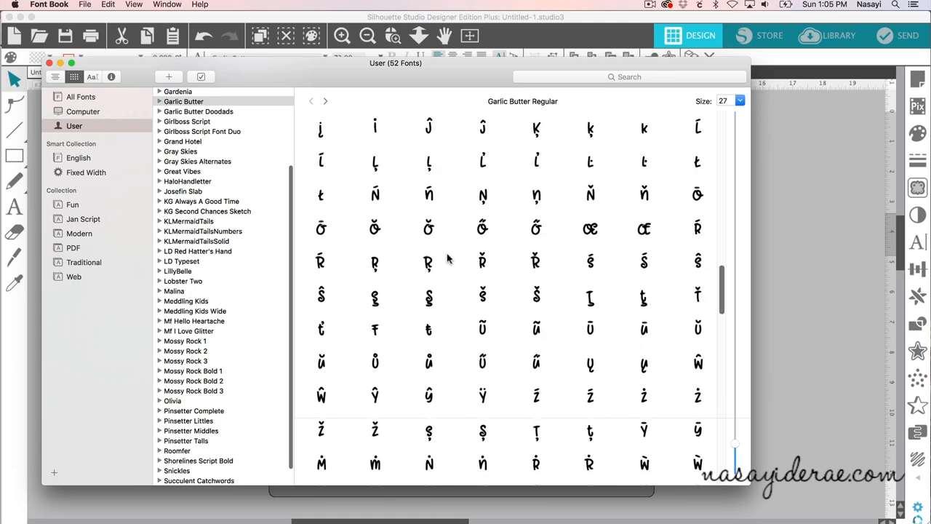
{"action": "scroll", "scroll_direction": "up", "scroll_amount": 3}
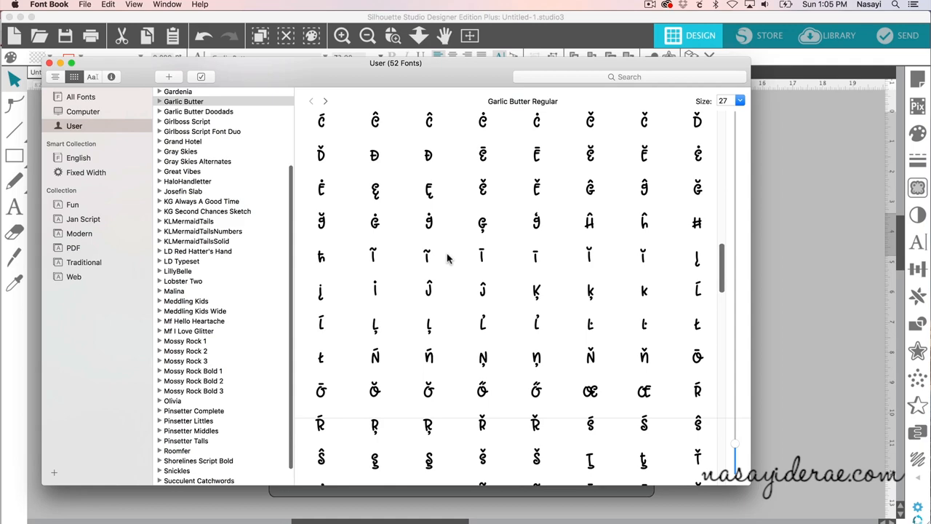
{"action": "scroll", "scroll_direction": "up", "scroll_amount": 3}
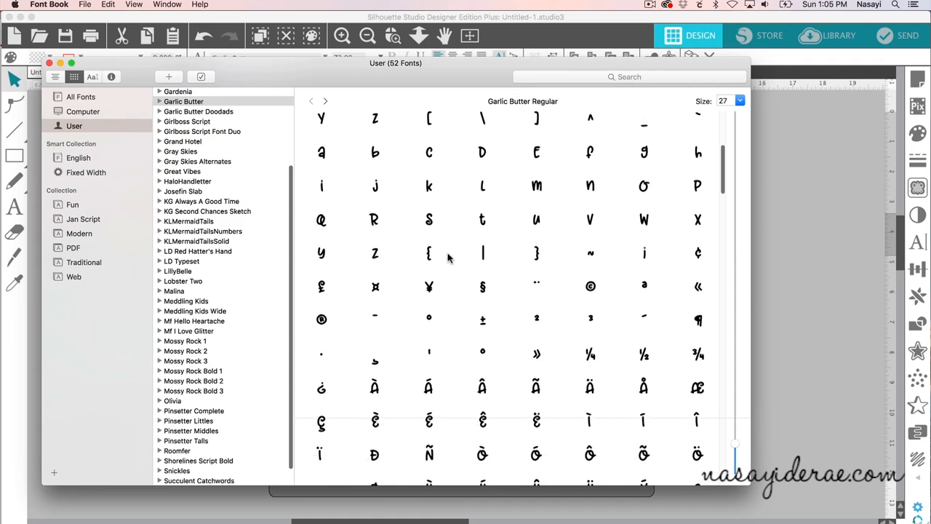
{"action": "scroll", "scroll_direction": "down", "scroll_amount": 3}
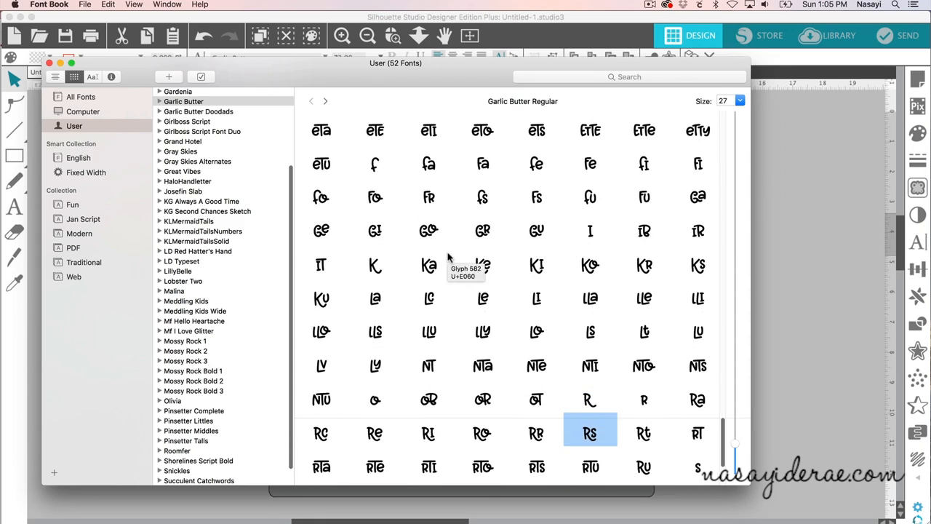
{"action": "scroll", "scroll_direction": "up", "scroll_amount": 3}
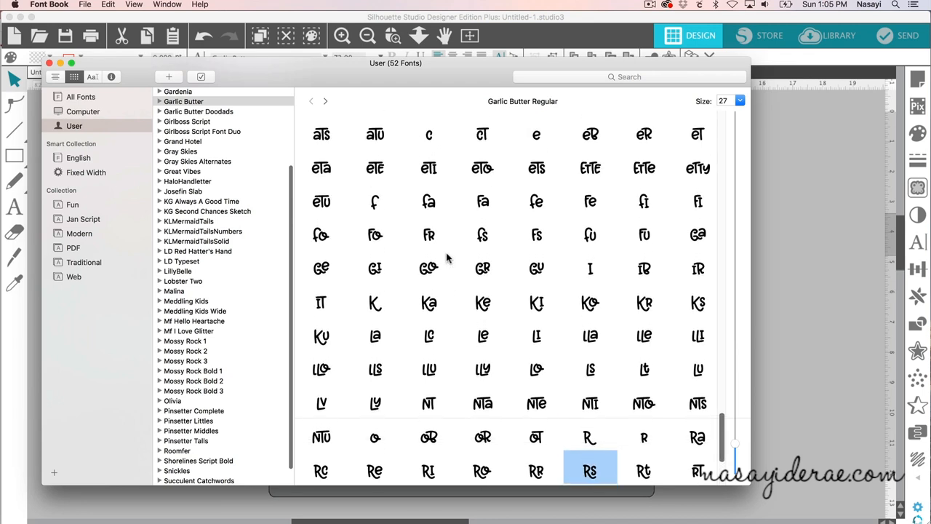
{"action": "left_click", "coordinate": [536, 134]}
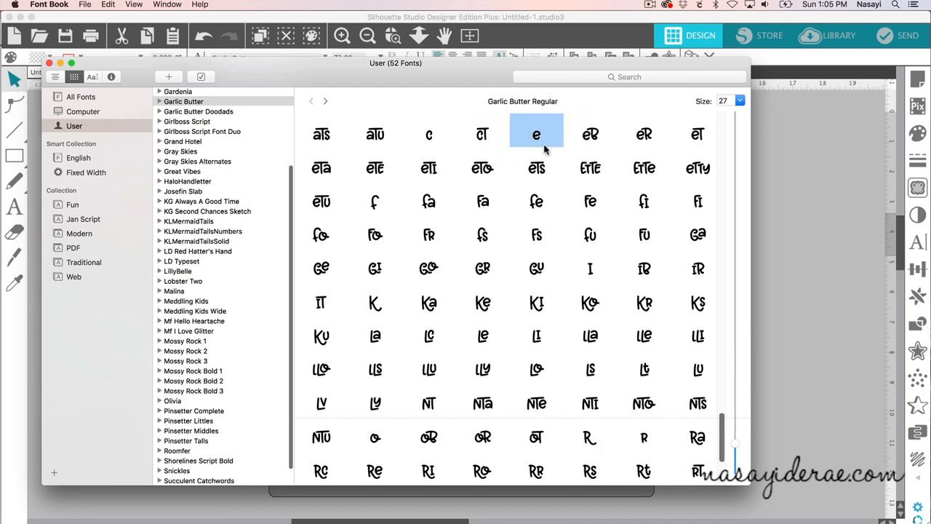
{"action": "mouse_move", "coordinate": [536, 144]}
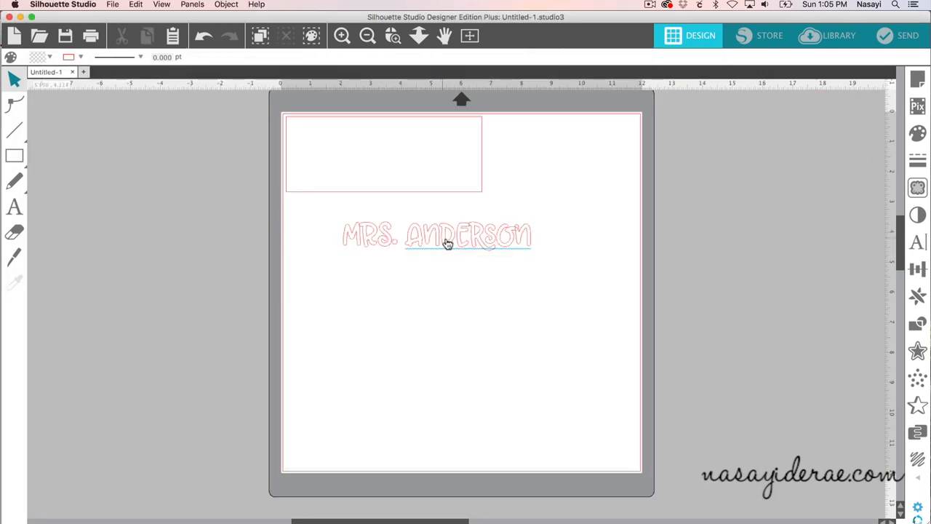
{"action": "double_click", "coordinate": [437, 235]}
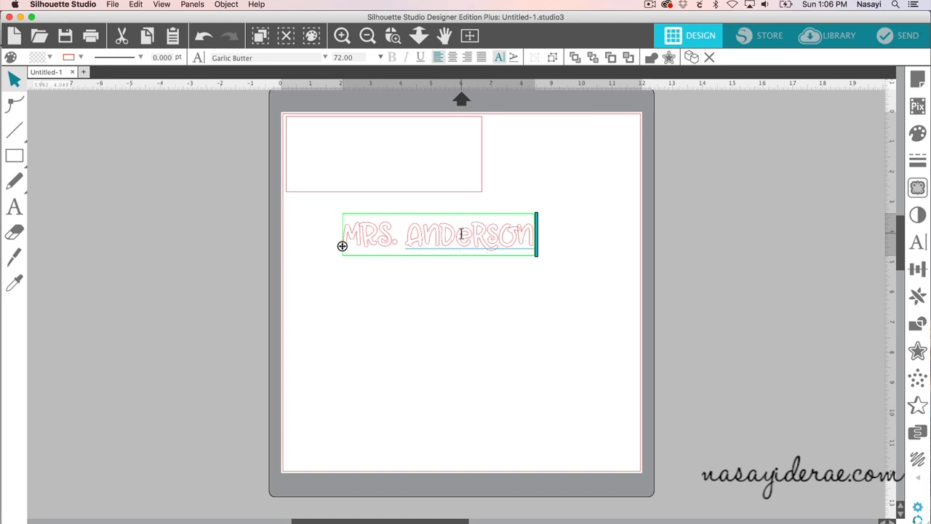
Finish the name with the alternate e, move it into the top rectangle, and ready a thin bar beneath it
{"action": "left_click", "coordinate": [532, 282]}
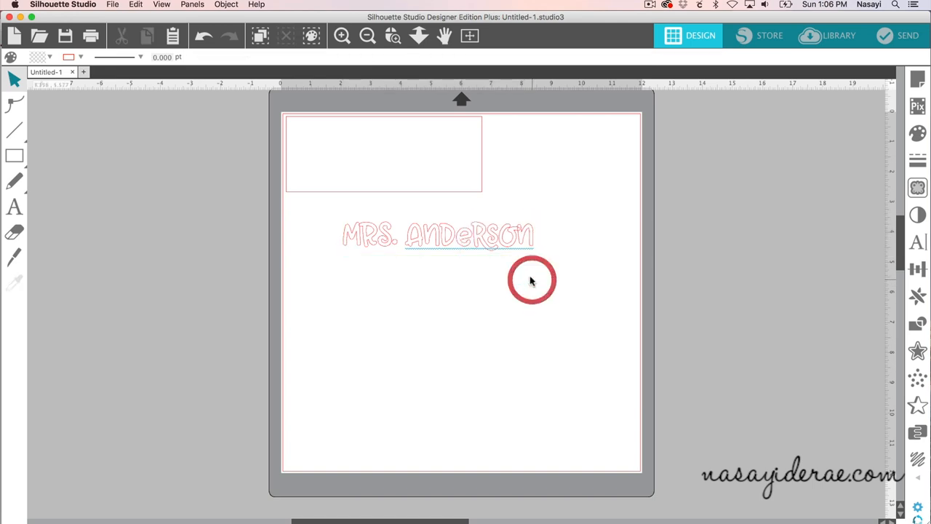
{"action": "left_click", "coordinate": [437, 236]}
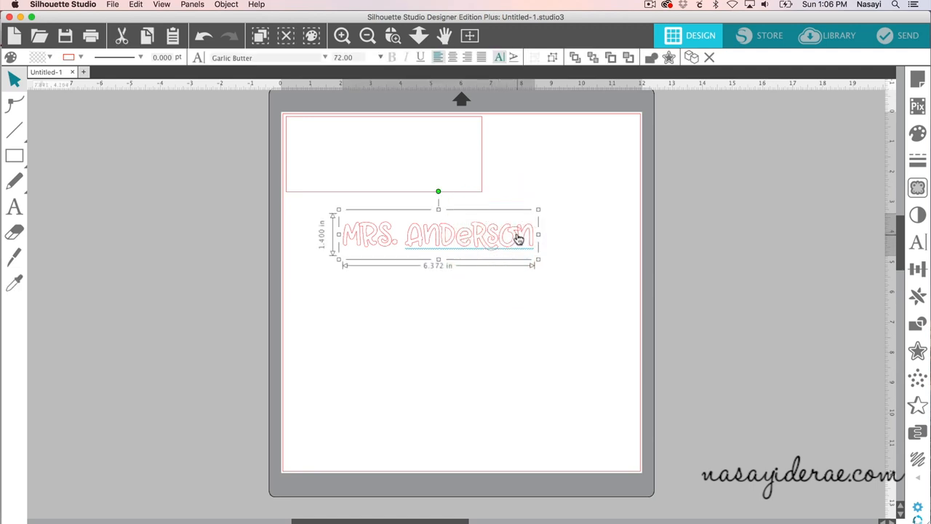
{"action": "mouse_move", "coordinate": [521, 253]}
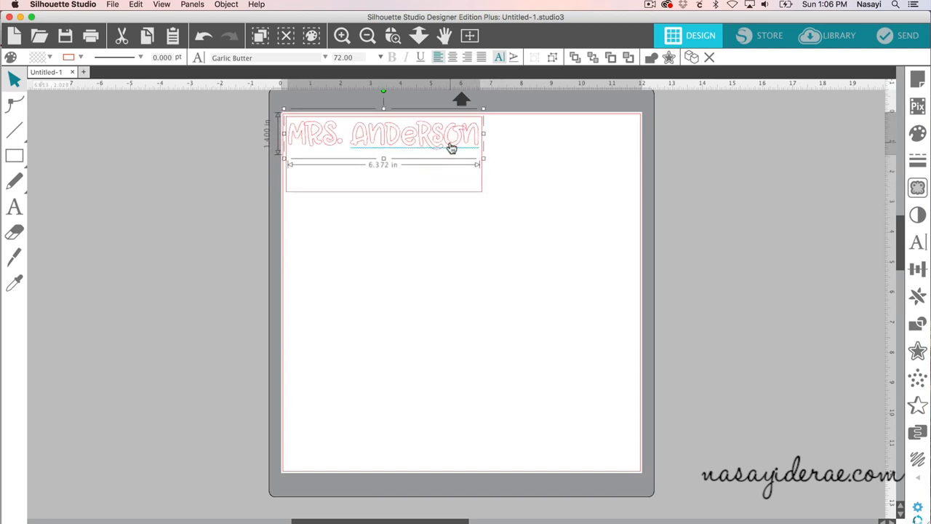
{"action": "left_click", "coordinate": [350, 160]}
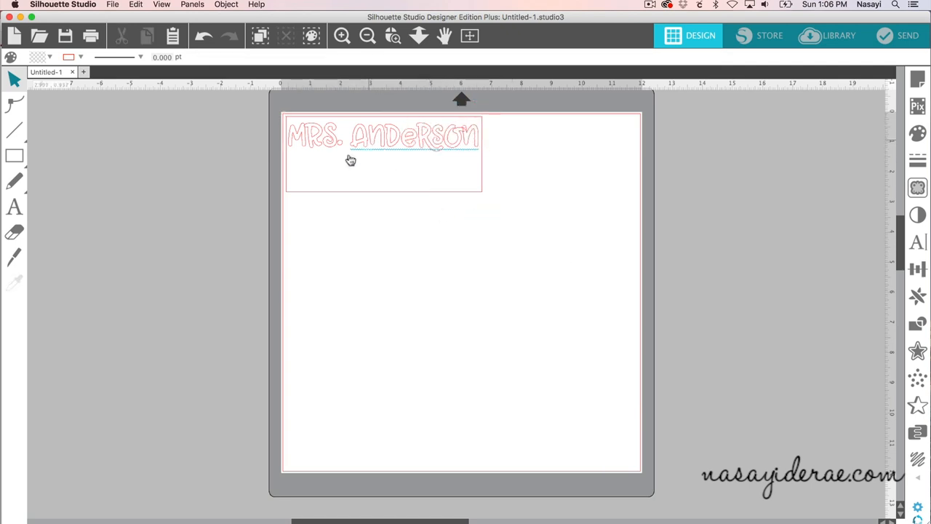
{"action": "left_click", "coordinate": [14, 155]}
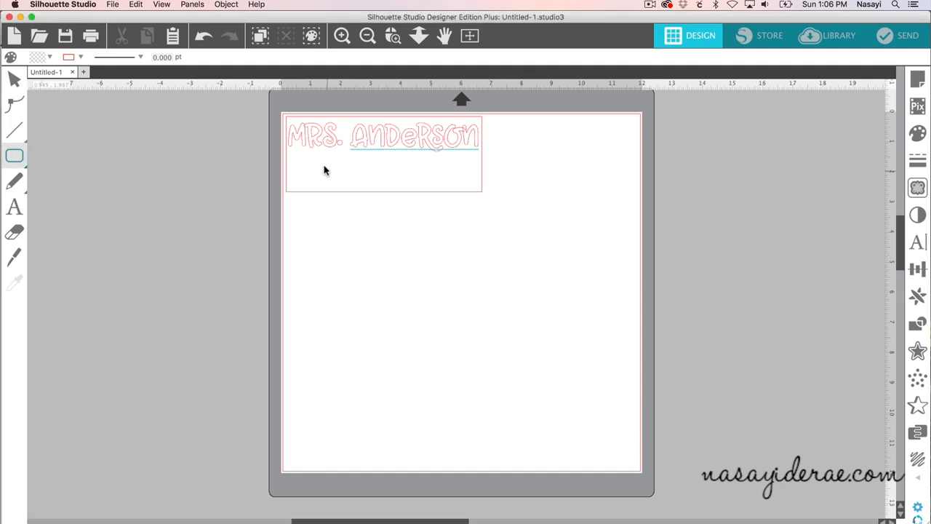
{"action": "left_click", "coordinate": [15, 156]}
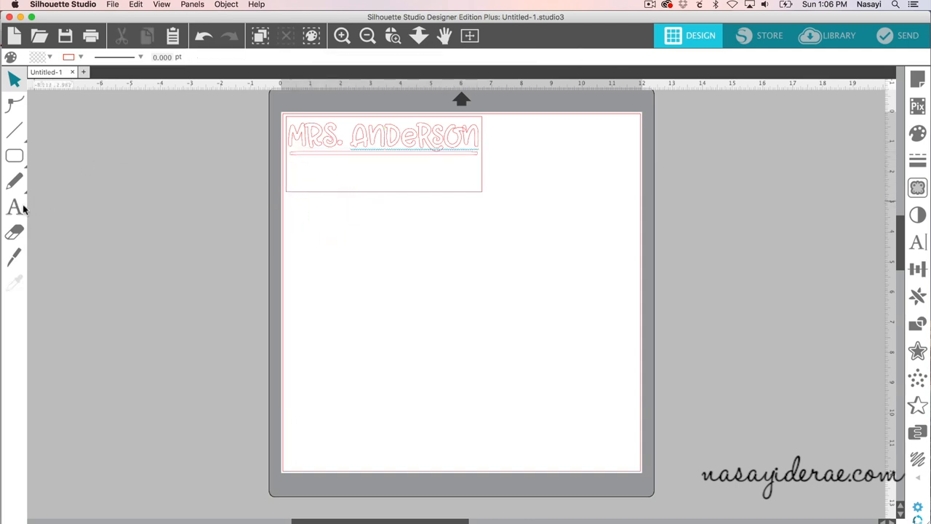
Add a second text line reading 'IEP PREP & RECOVERY' below the name, removing the stray letter
{"action": "left_click", "coordinate": [15, 207]}
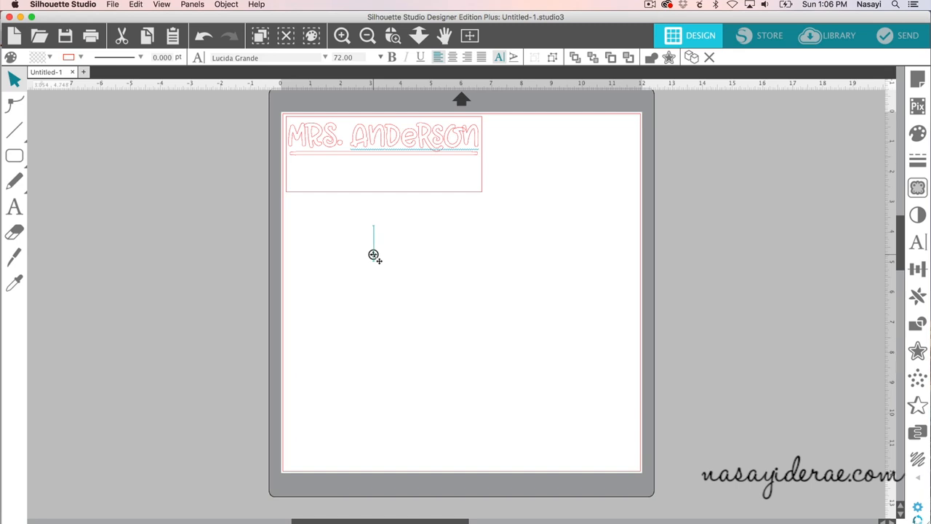
{"action": "type", "text": "IEP"}
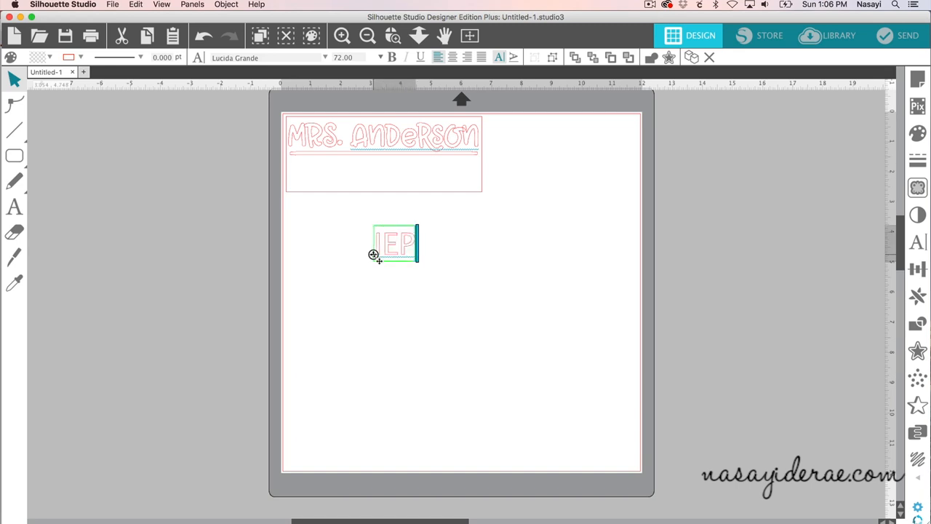
{"action": "type", "text": "Pre"}
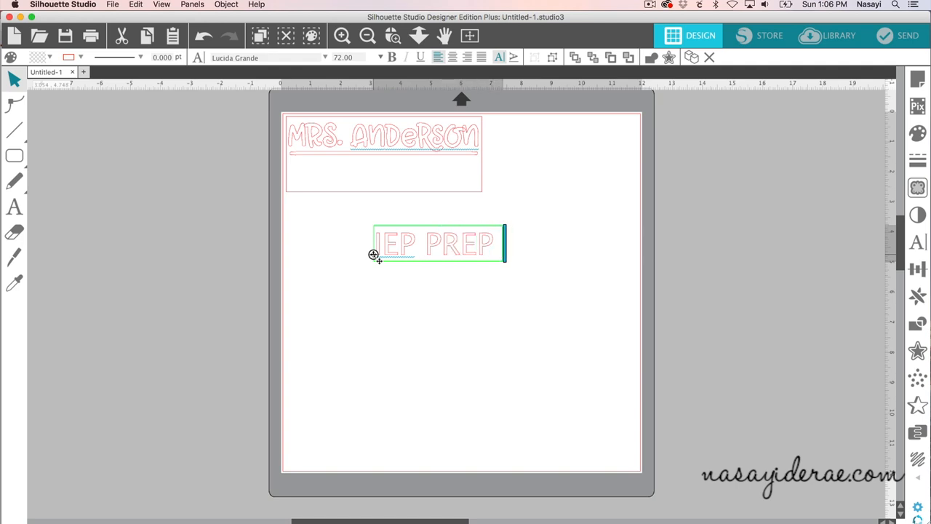
{"action": "type", "text": "&"}
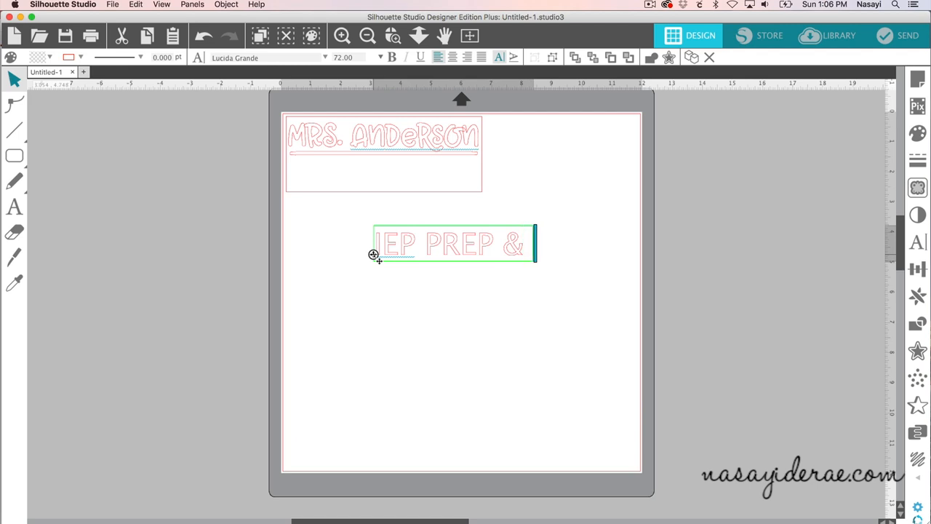
{"action": "type", "text": "R"}
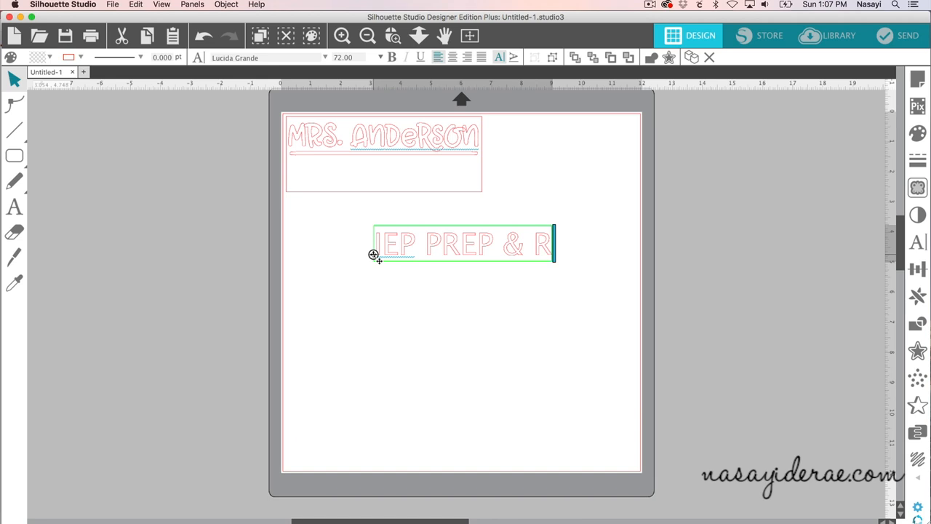
{"action": "type", "text": "RECOVERYU"}
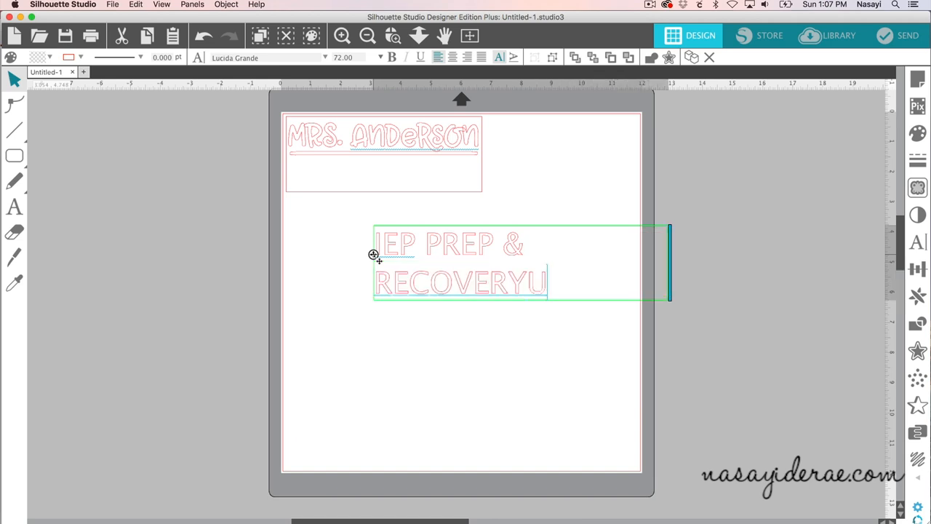
{"action": "key", "text": "backspace"}
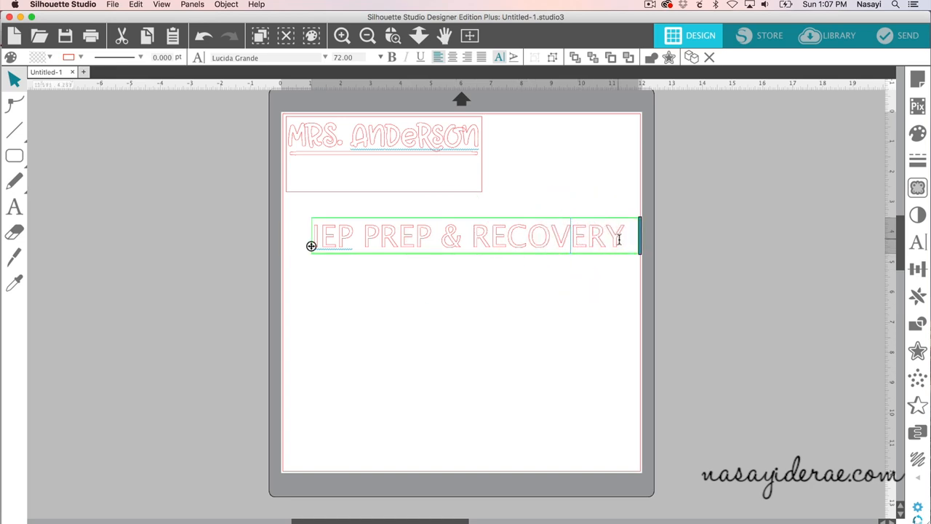
Apply the Garlic Butter font to the whole IEP PREP & RECOVERY line
{"action": "triple_click", "coordinate": [465, 236]}
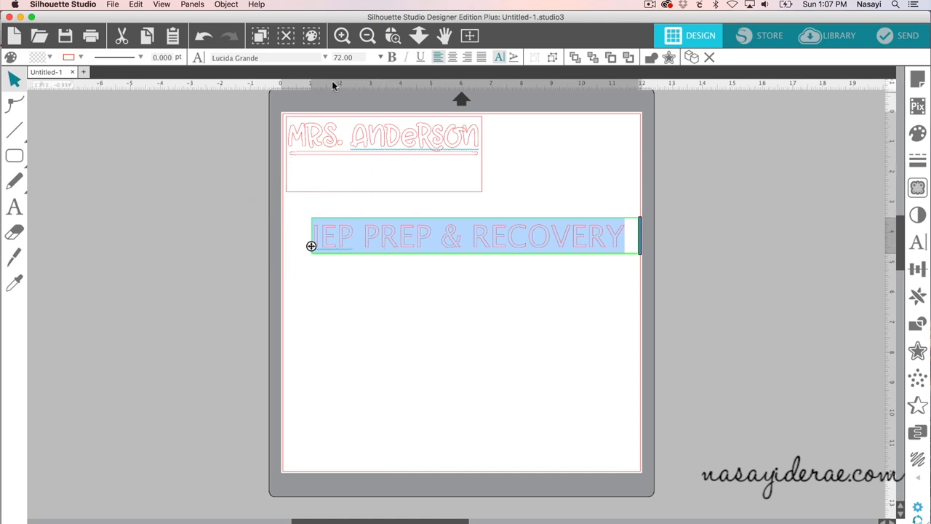
{"action": "left_click", "coordinate": [264, 58]}
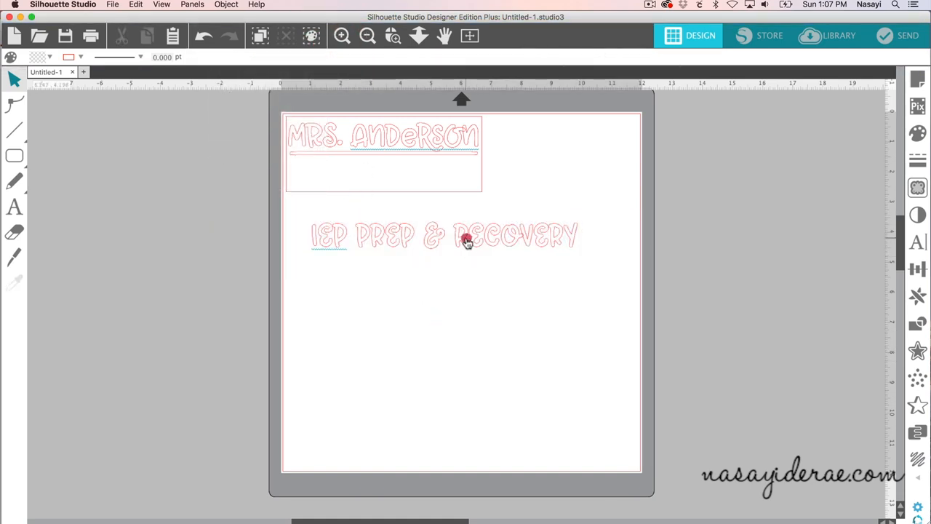
{"action": "left_click", "coordinate": [466, 236]}
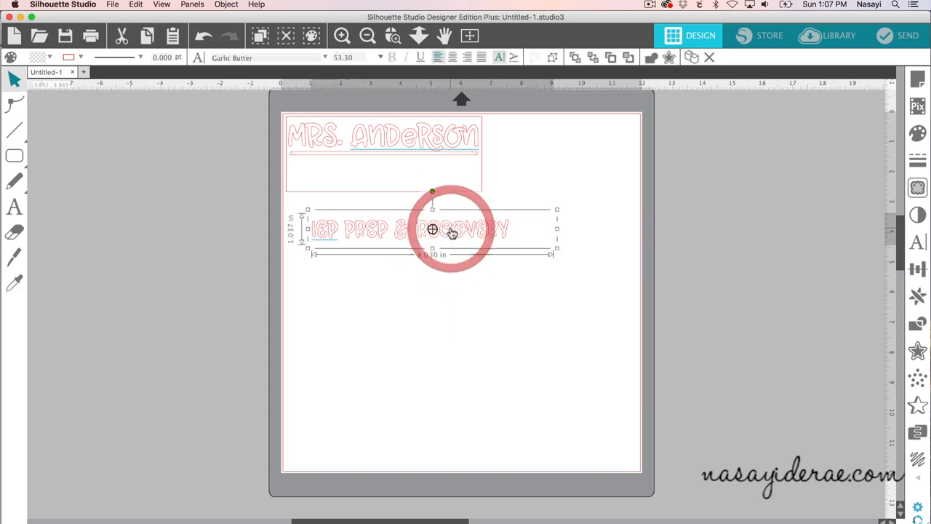
Scale the tagline down and place it under the bar inside the top box
{"action": "left_click_drag", "start_coordinate": [431, 230], "coordinate": [413, 167]}
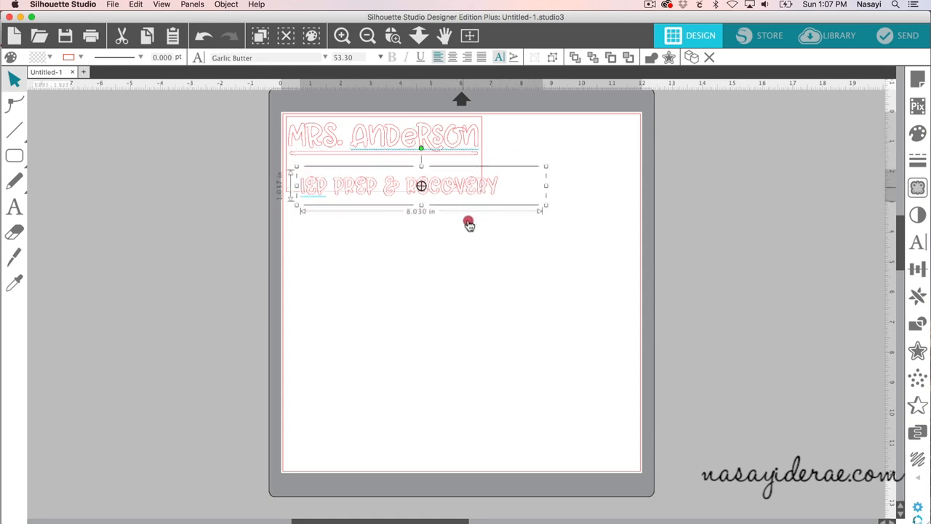
{"action": "left_click_drag", "start_coordinate": [420, 187], "coordinate": [438, 261]}
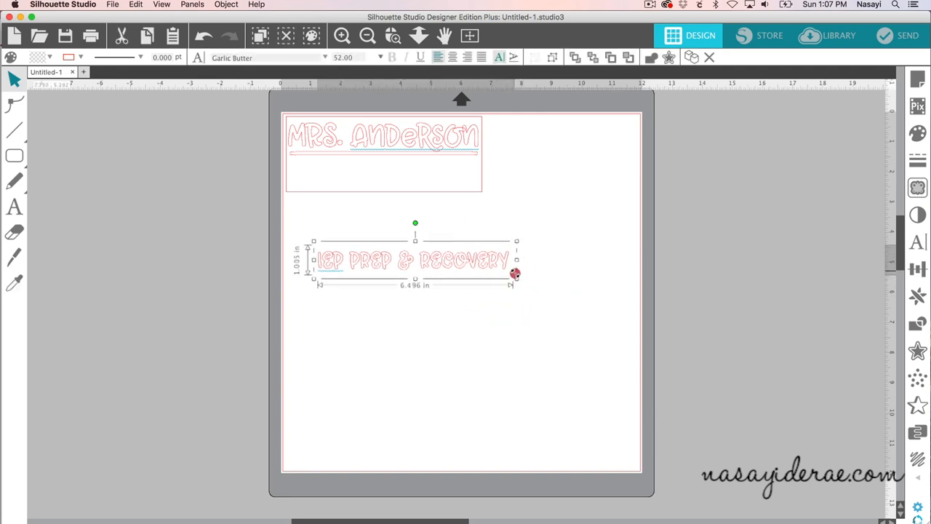
{"action": "left_click_drag", "start_coordinate": [517, 273], "coordinate": [495, 265]}
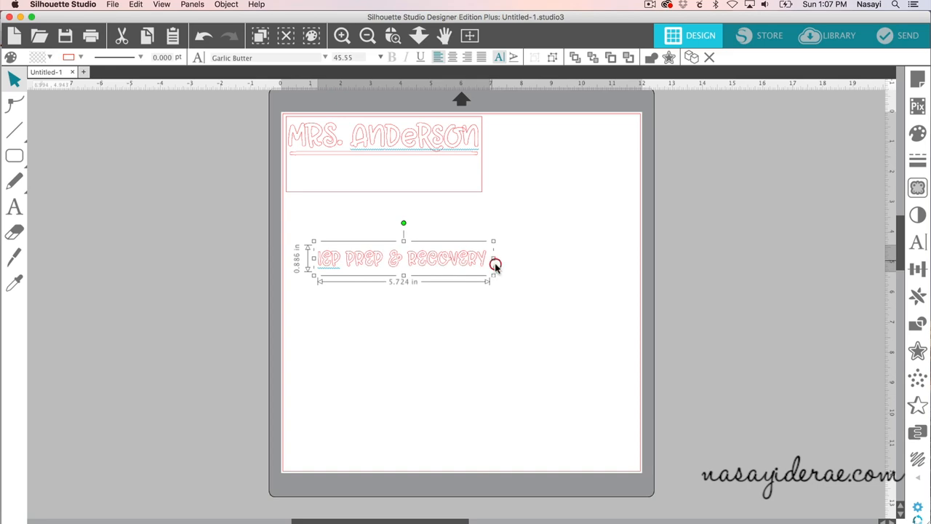
{"action": "mouse_move", "coordinate": [380, 262]}
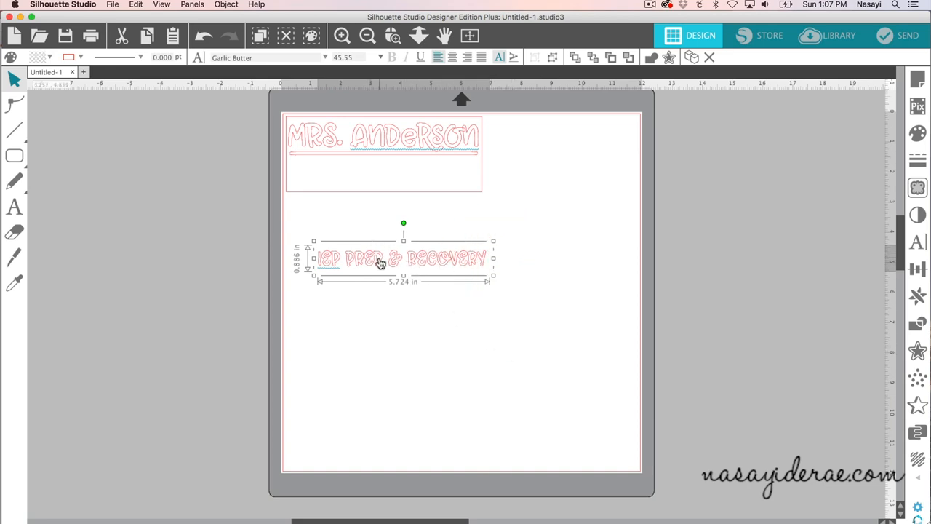
{"action": "left_click_drag", "start_coordinate": [405, 259], "coordinate": [380, 167]}
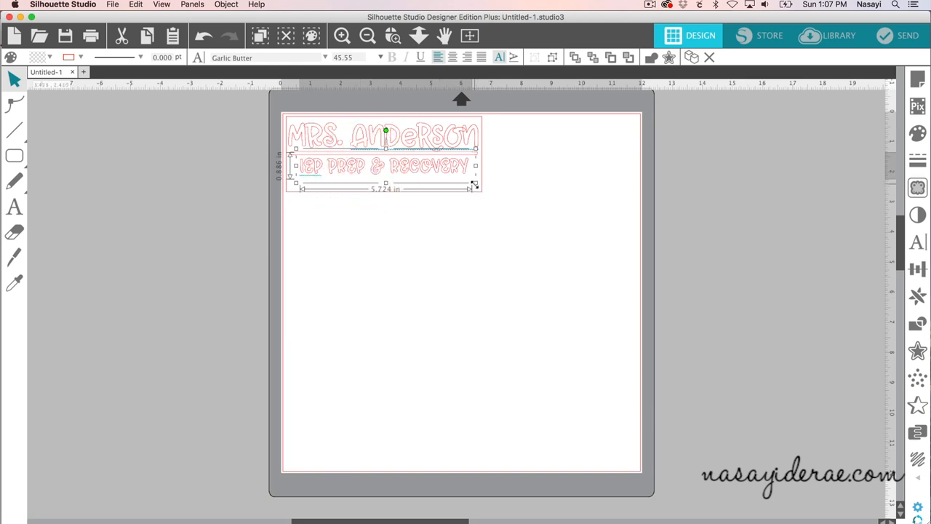
{"action": "left_click_drag", "start_coordinate": [474, 183], "coordinate": [479, 188]}
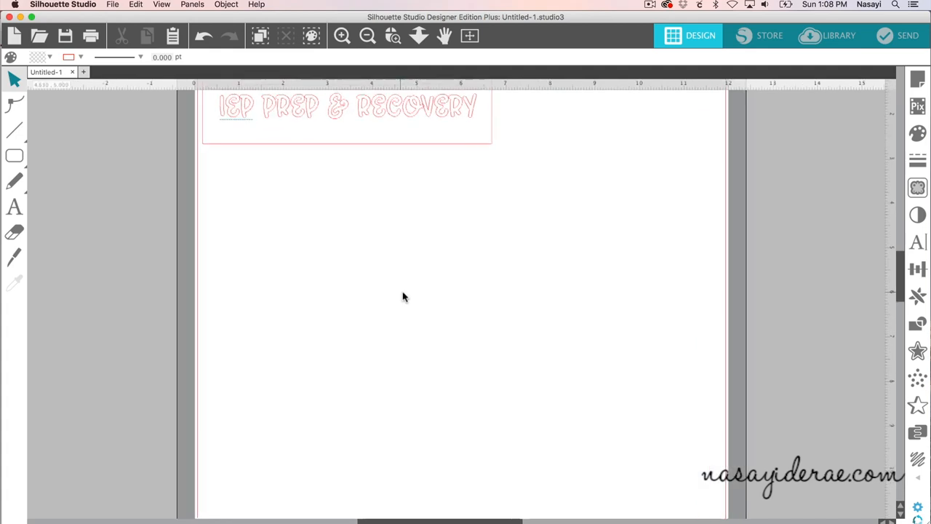
Weld the Mrs. Anderson letters and make the result one compound path
{"action": "left_click", "coordinate": [342, 35]}
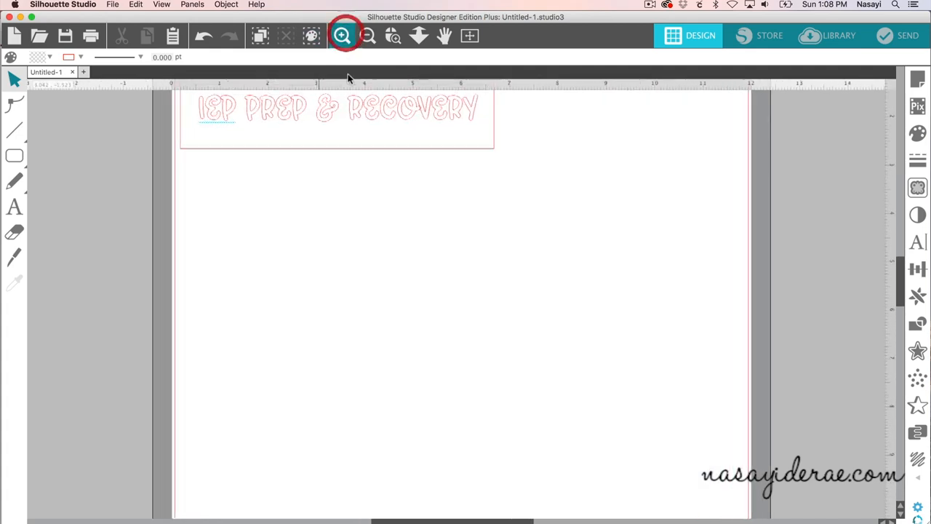
{"action": "left_click", "coordinate": [342, 35]}
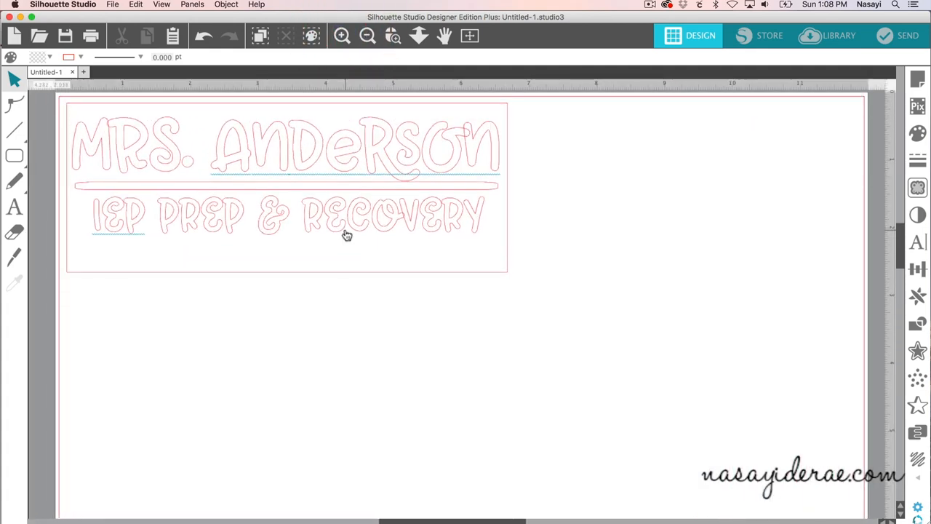
{"action": "scroll", "scroll_direction": "down", "scroll_amount": 3}
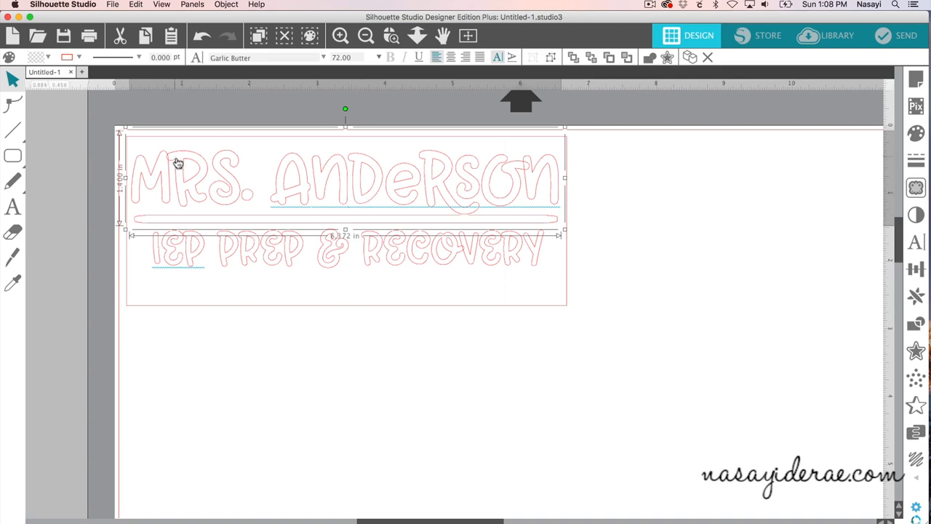
{"action": "mouse_move", "coordinate": [521, 178]}
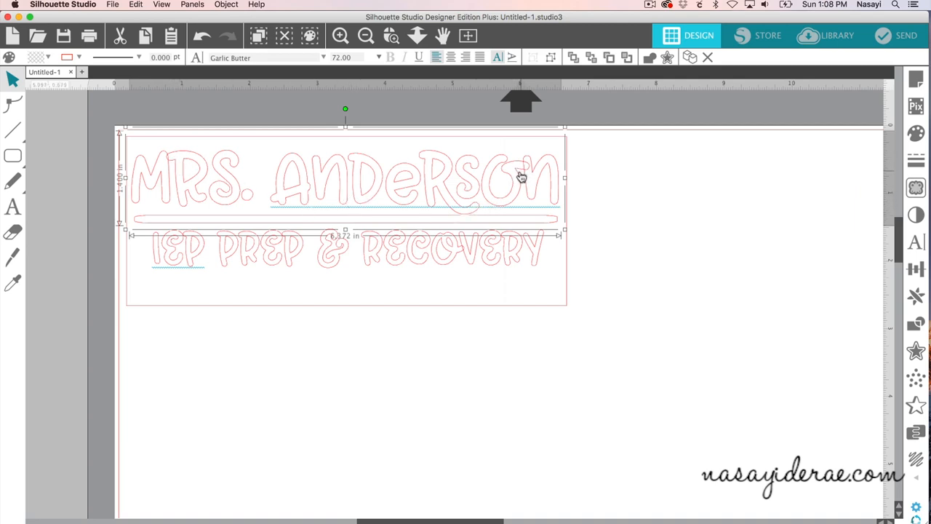
{"action": "mouse_move", "coordinate": [346, 189]}
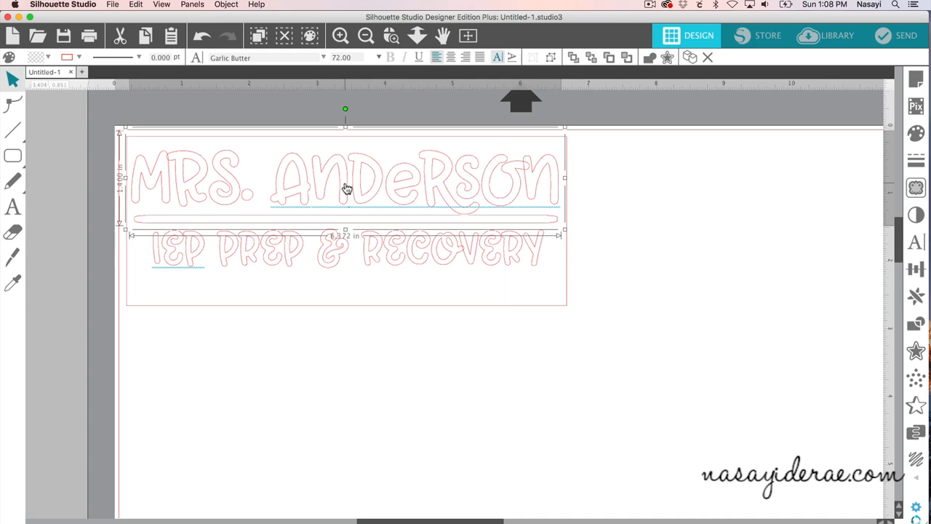
{"action": "right_click", "coordinate": [347, 189]}
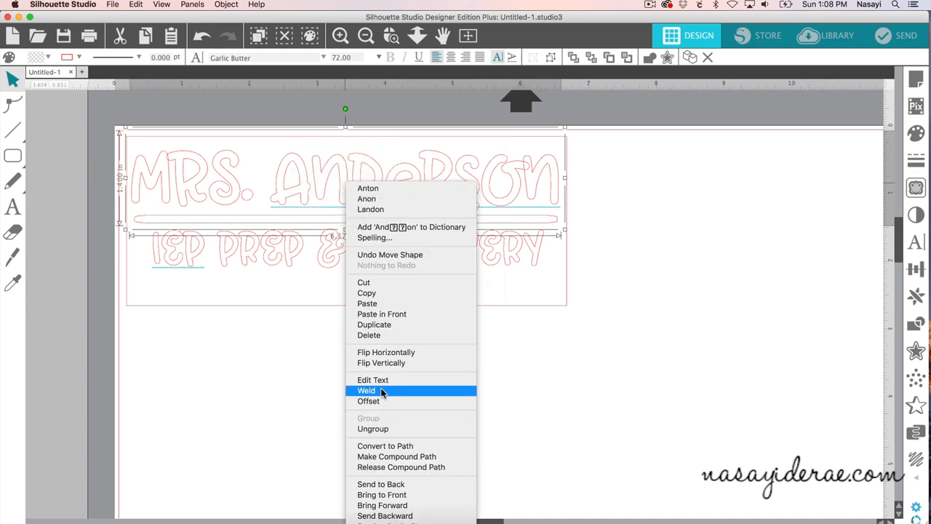
{"action": "left_click", "coordinate": [367, 390]}
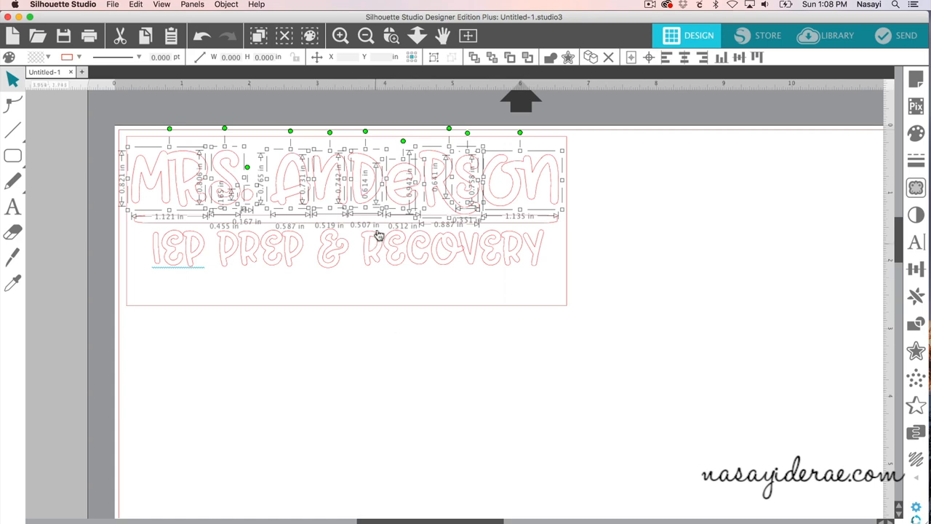
{"action": "mouse_move", "coordinate": [355, 198]}
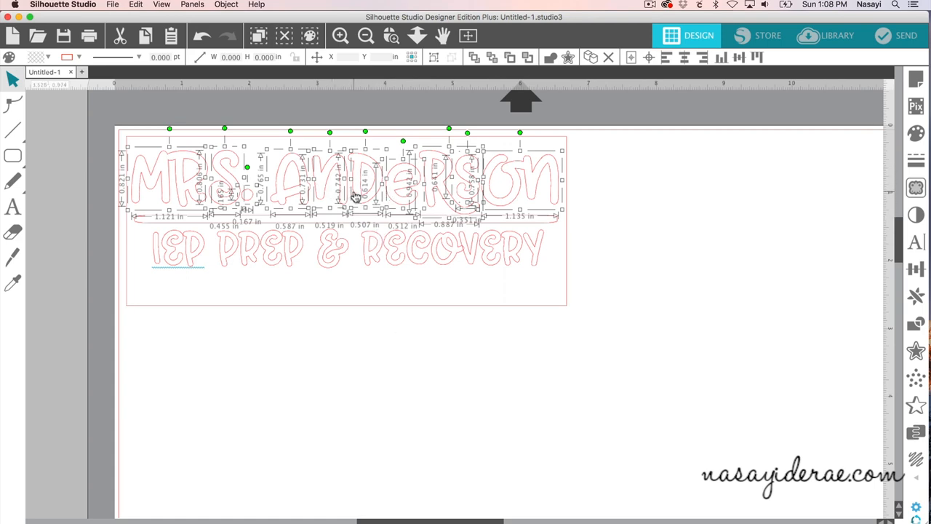
{"action": "right_click", "coordinate": [356, 197]}
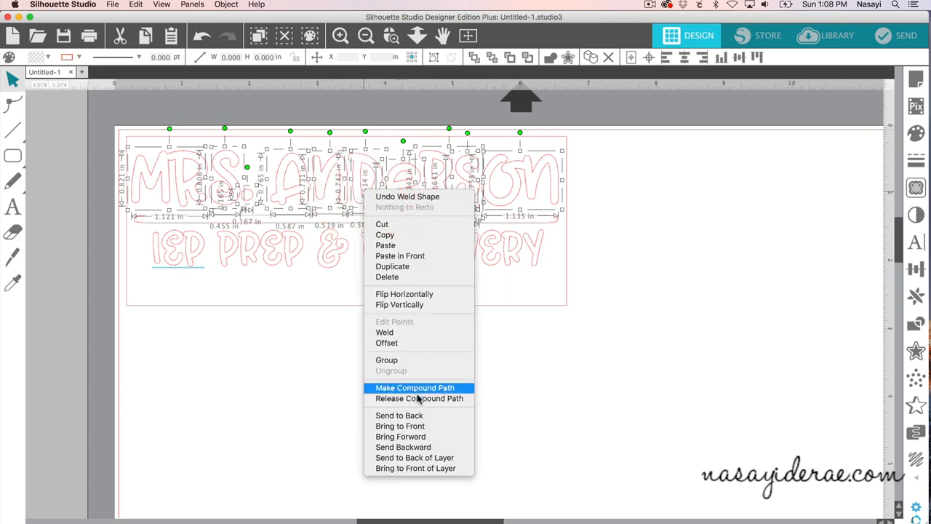
{"action": "left_click", "coordinate": [415, 388]}
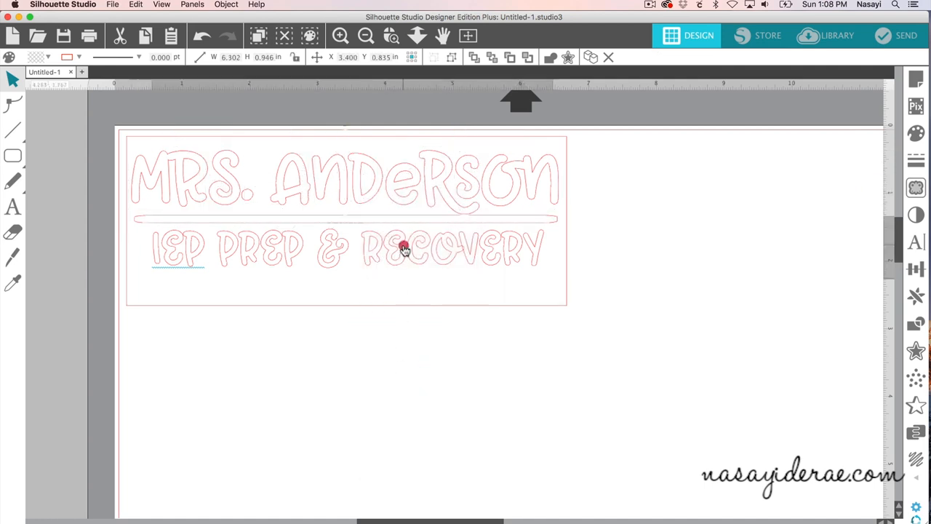
Ungroup the IEP PREP & RECOVERY line into letters and reposition a letter near the start of PREP
{"action": "left_click", "coordinate": [406, 248]}
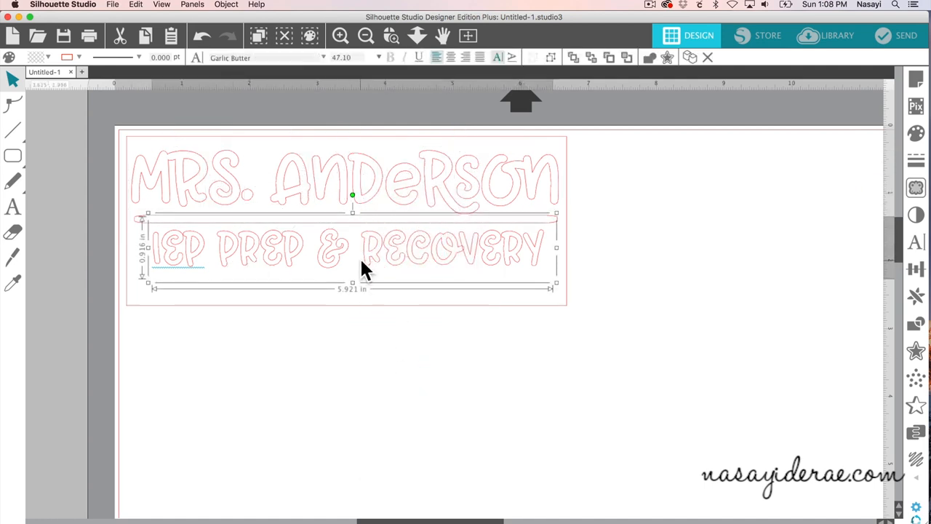
{"action": "right_click", "coordinate": [364, 262]}
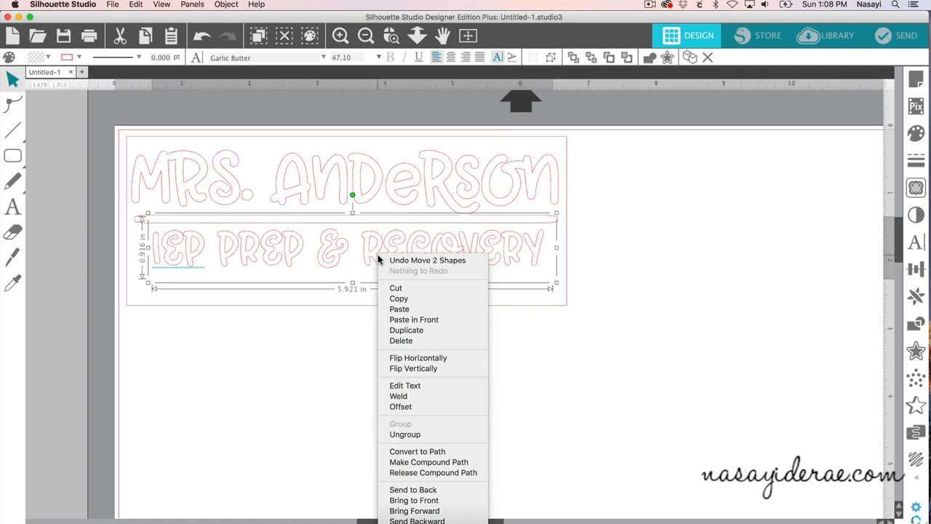
{"action": "mouse_move", "coordinate": [408, 396]}
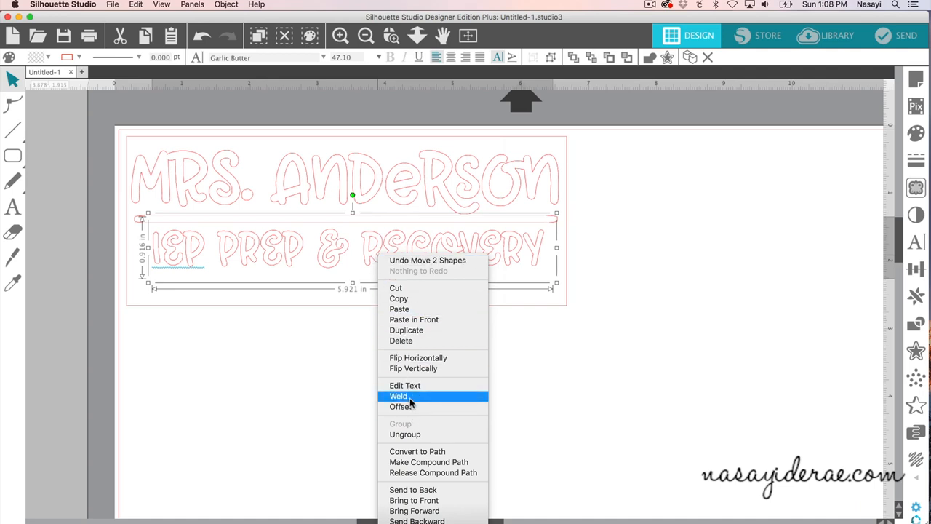
{"action": "mouse_move", "coordinate": [410, 433]}
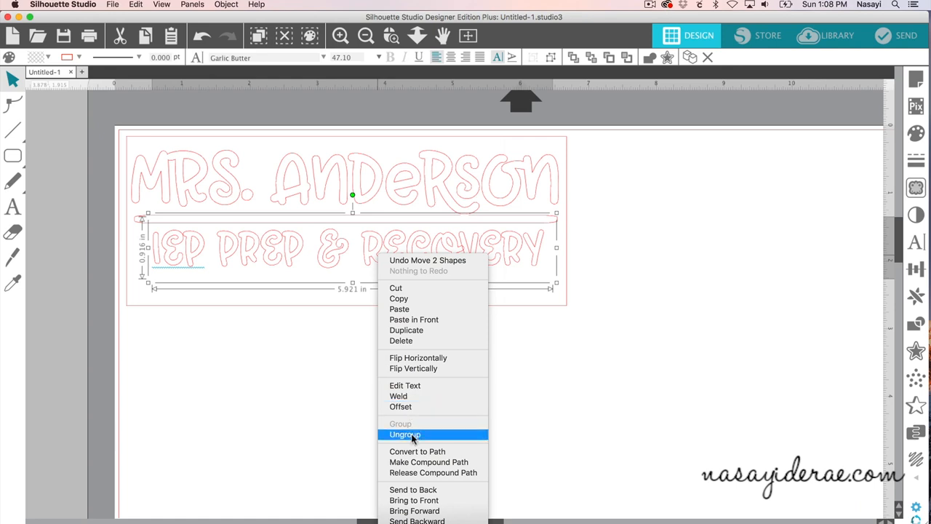
{"action": "left_click", "coordinate": [405, 433]}
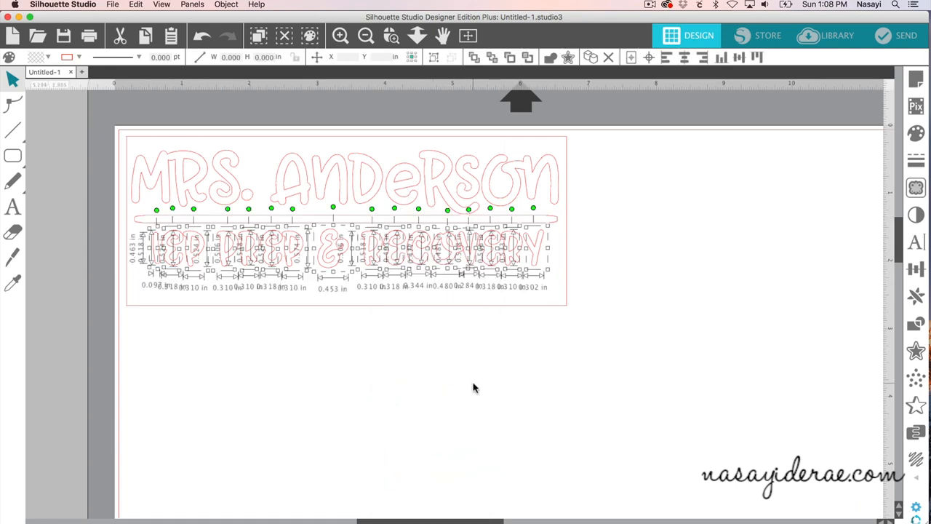
{"action": "left_click", "coordinate": [512, 262]}
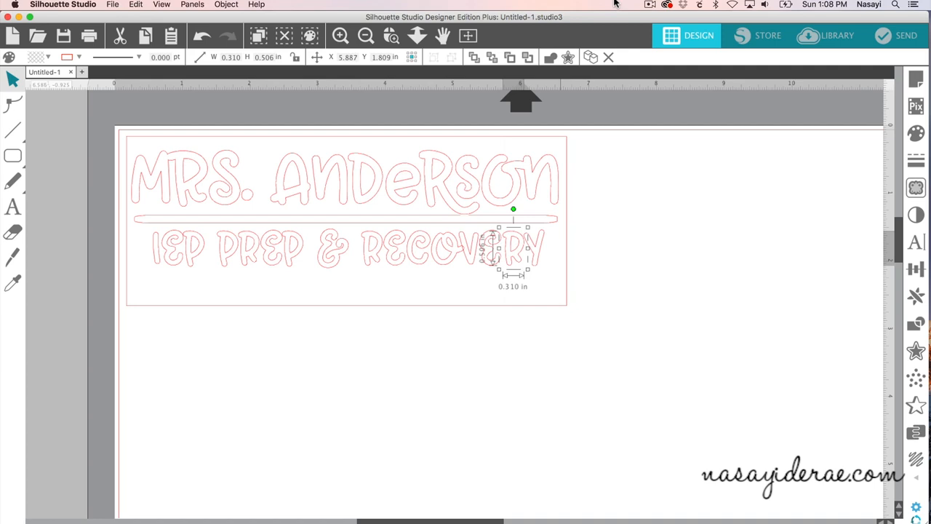
{"action": "mouse_move", "coordinate": [539, 368]}
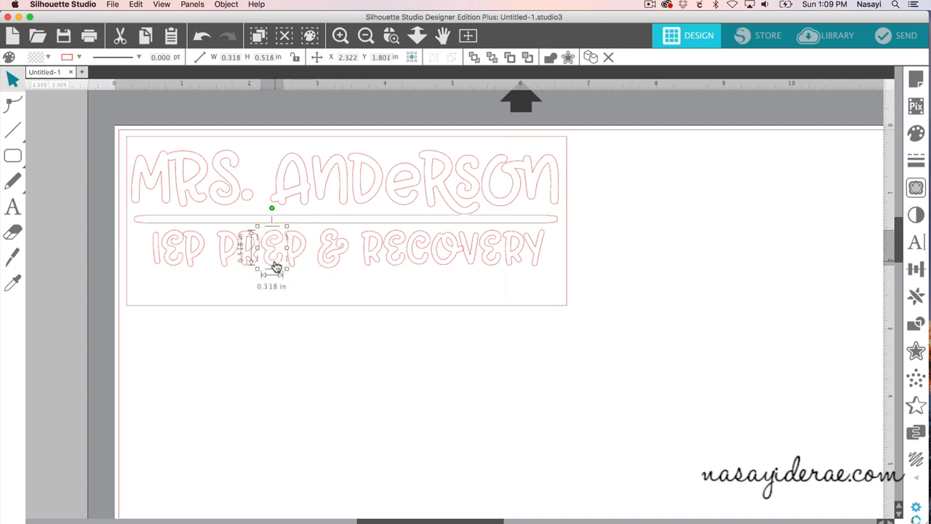
{"action": "left_click_drag", "start_coordinate": [271, 268], "coordinate": [194, 254]}
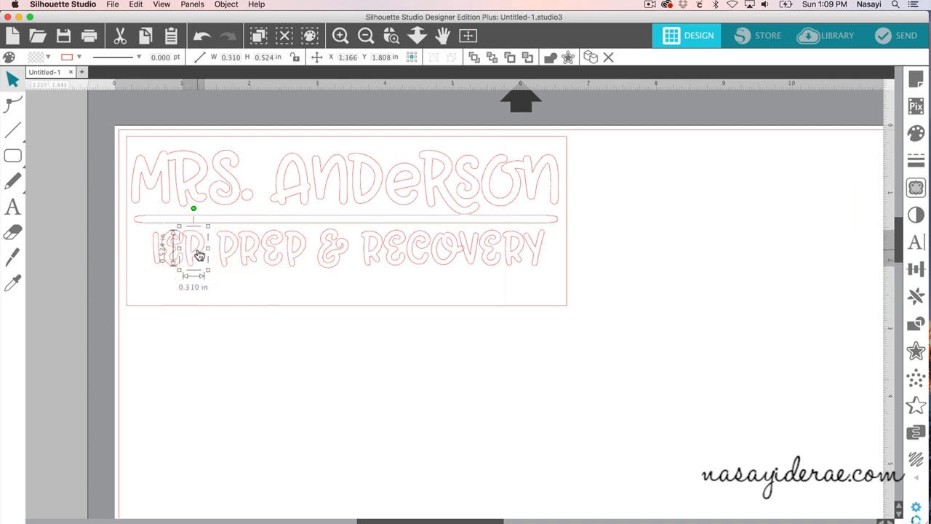
{"action": "left_click", "coordinate": [384, 364]}
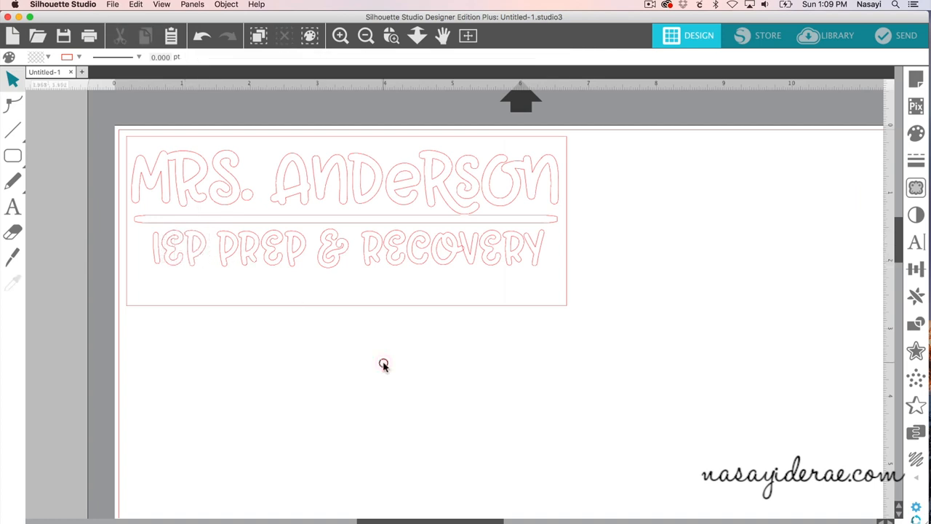
{"action": "mouse_move", "coordinate": [454, 265]}
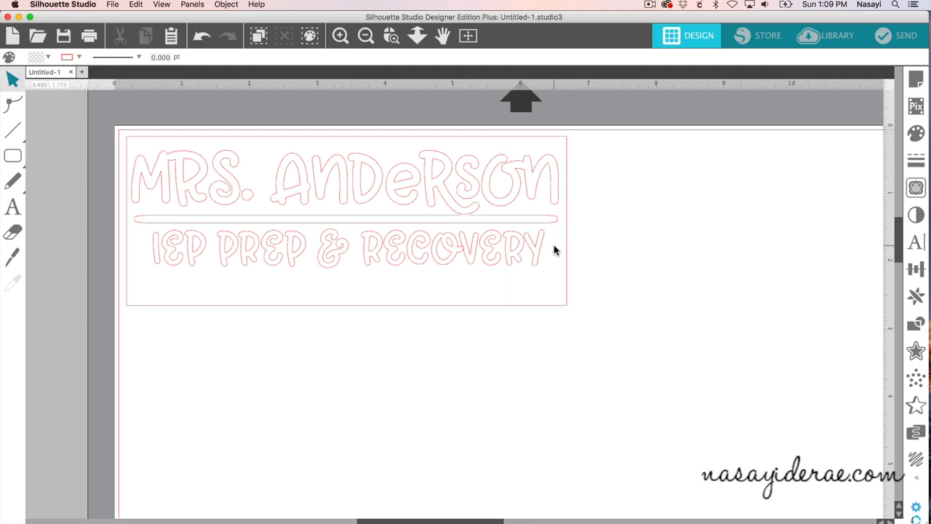
Select all letters of the 'IEP Prep & Recovery' line and weld them via the right-click menu
{"action": "left_click", "coordinate": [178, 253]}
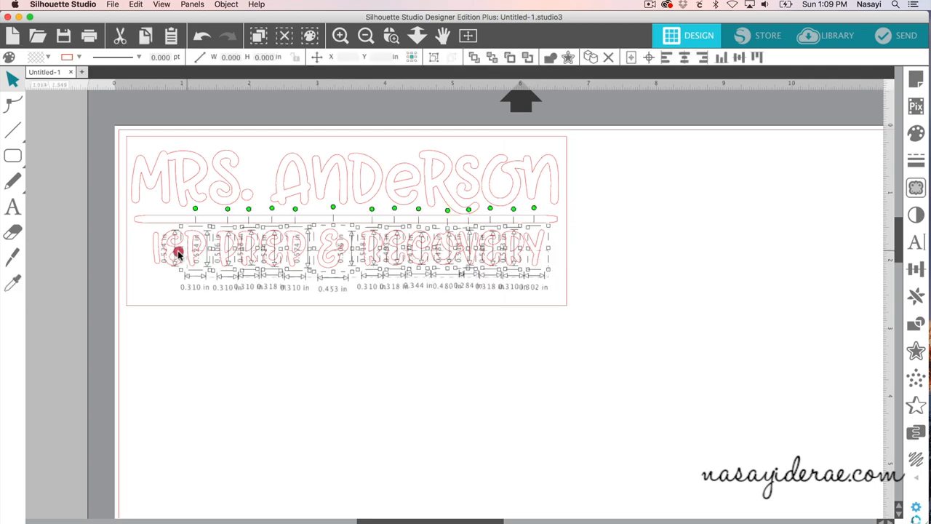
{"action": "left_click", "coordinate": [553, 289]}
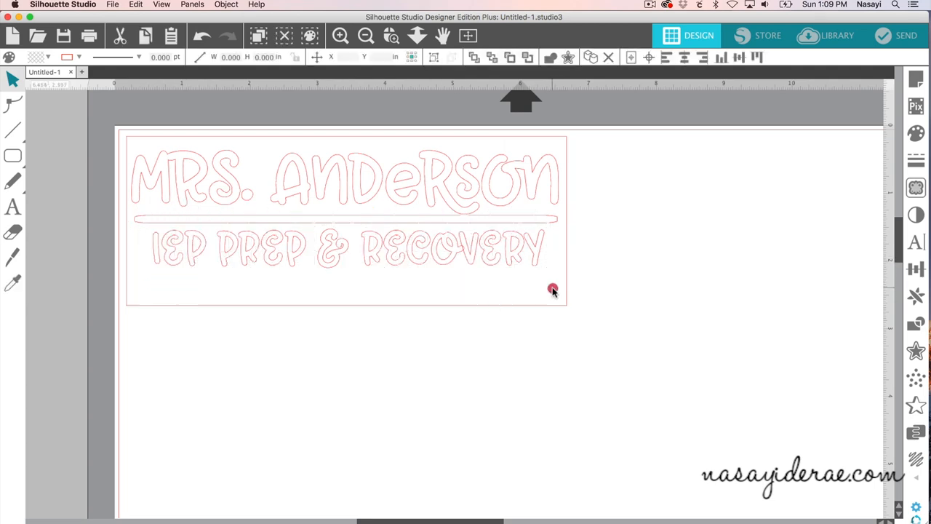
{"action": "left_click", "coordinate": [157, 253]}
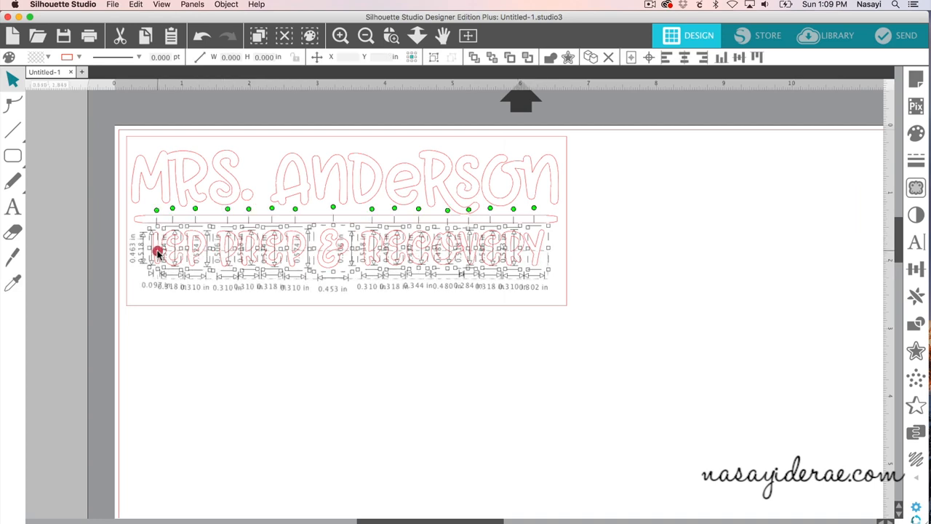
{"action": "right_click", "coordinate": [159, 253]}
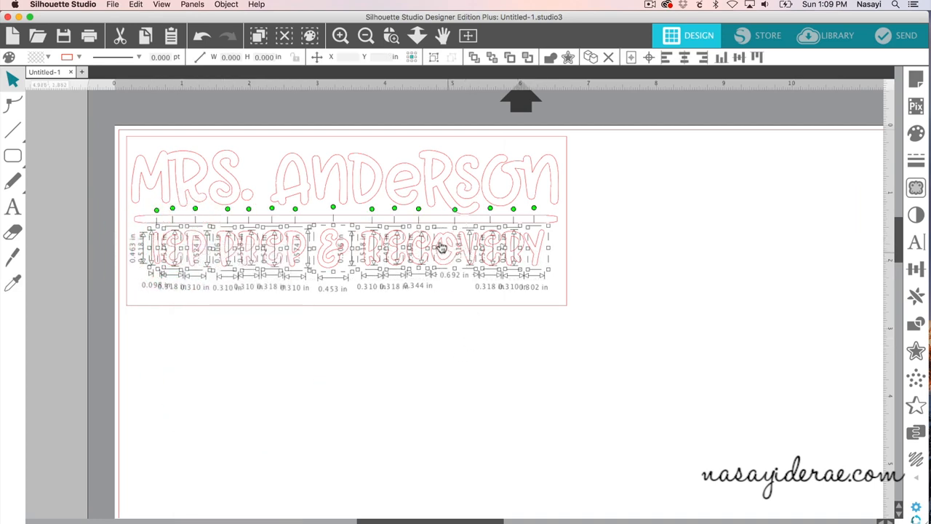
{"action": "mouse_move", "coordinate": [424, 263]}
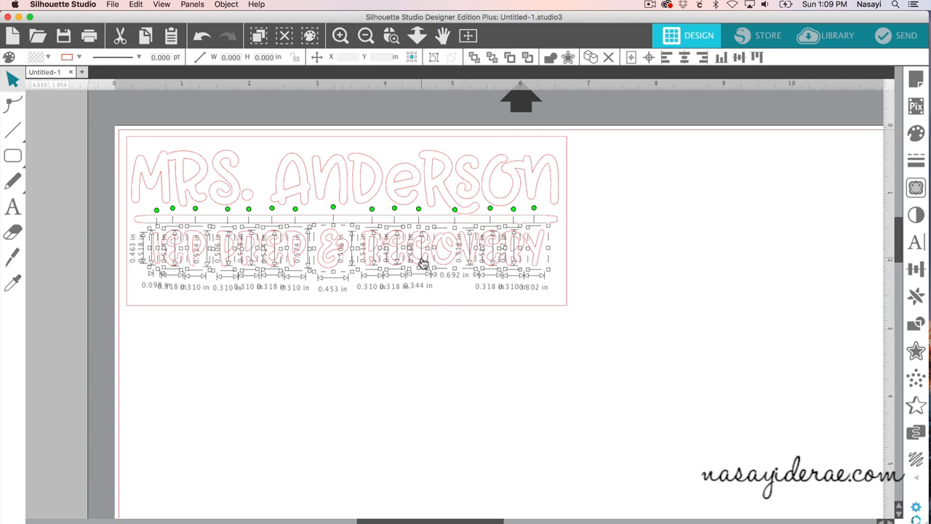
Group the welded second-line letters into one piece
{"action": "right_click", "coordinate": [422, 262]}
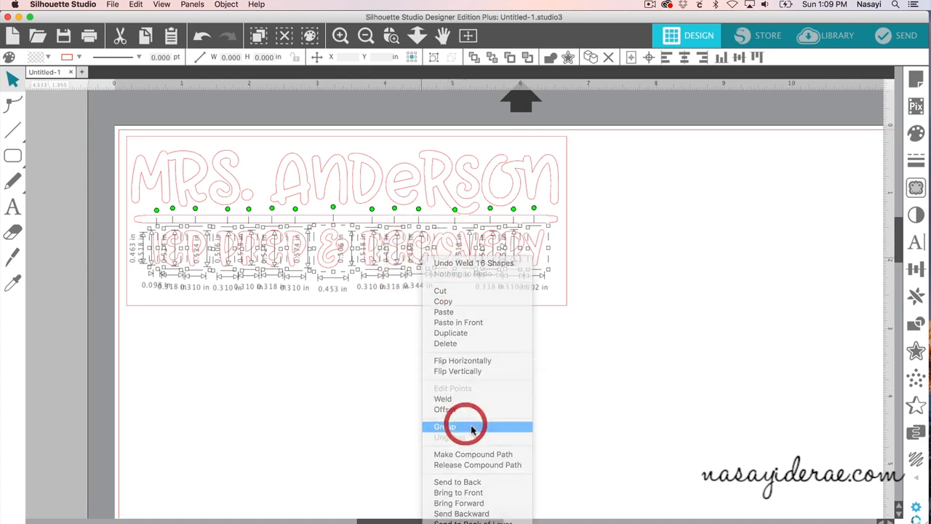
{"action": "left_click", "coordinate": [445, 426]}
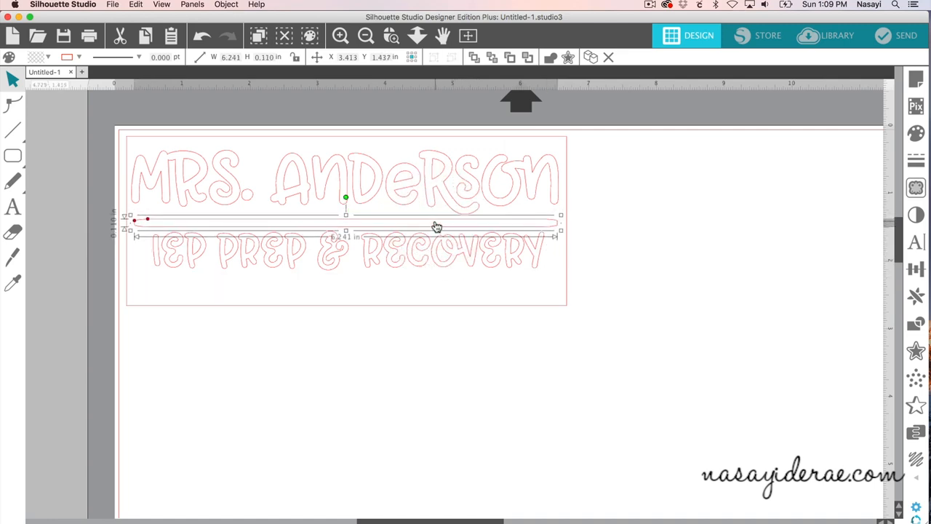
{"action": "mouse_move", "coordinate": [445, 232]}
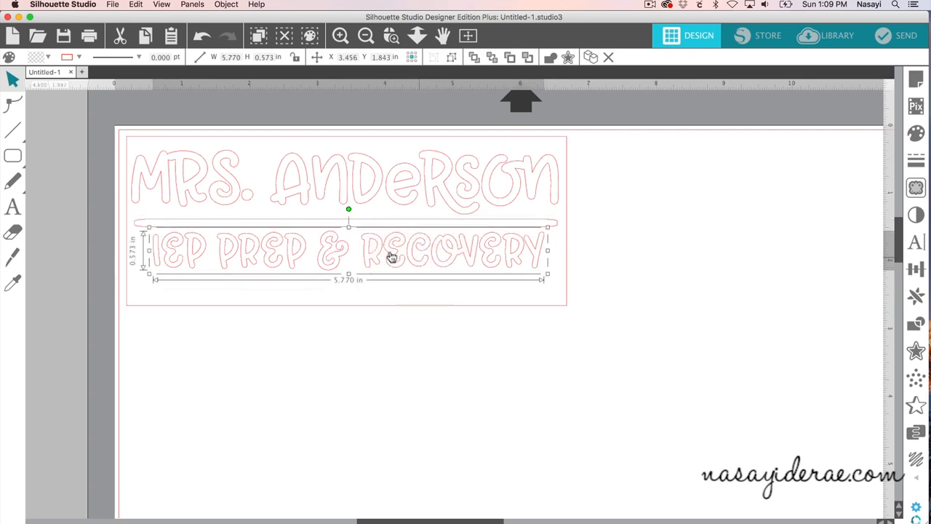
{"action": "mouse_move", "coordinate": [408, 221]}
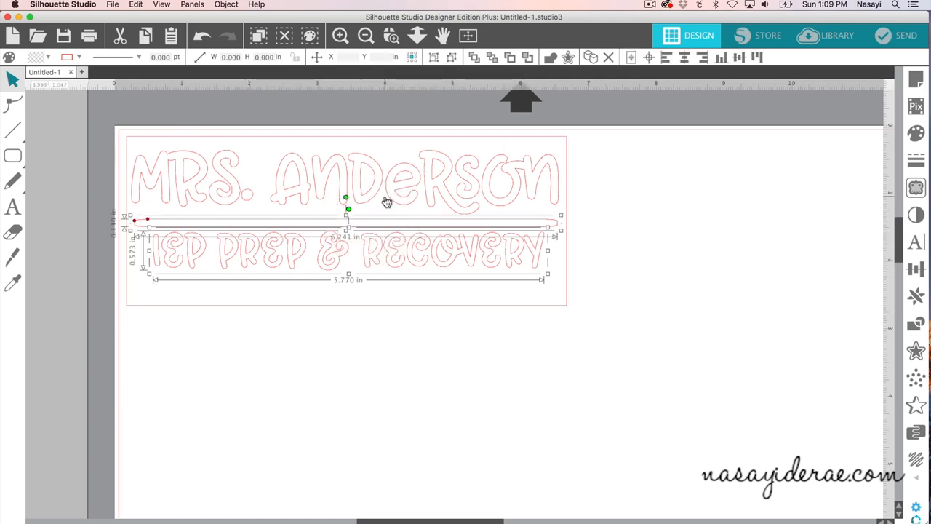
Add the bar to the selection and bring up the Align options for the lines and bar
{"action": "left_click", "coordinate": [916, 269]}
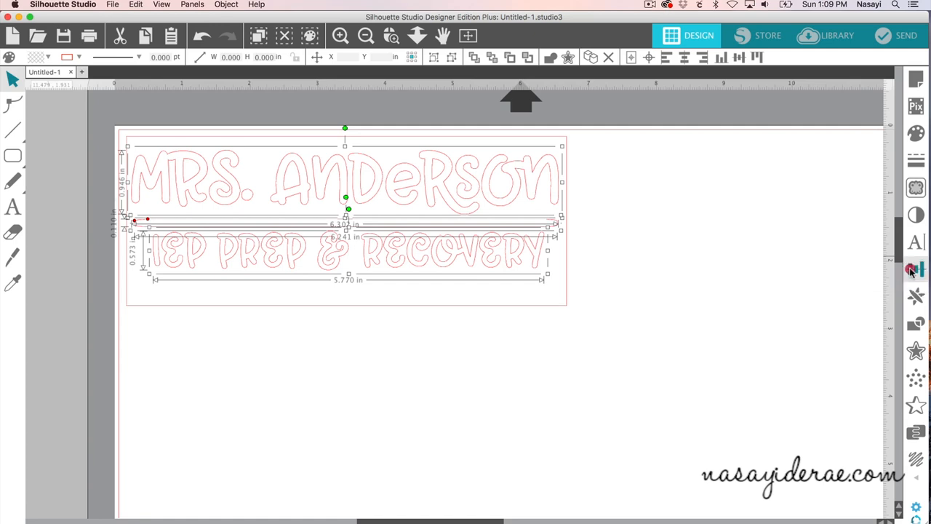
{"action": "left_click", "coordinate": [917, 270]}
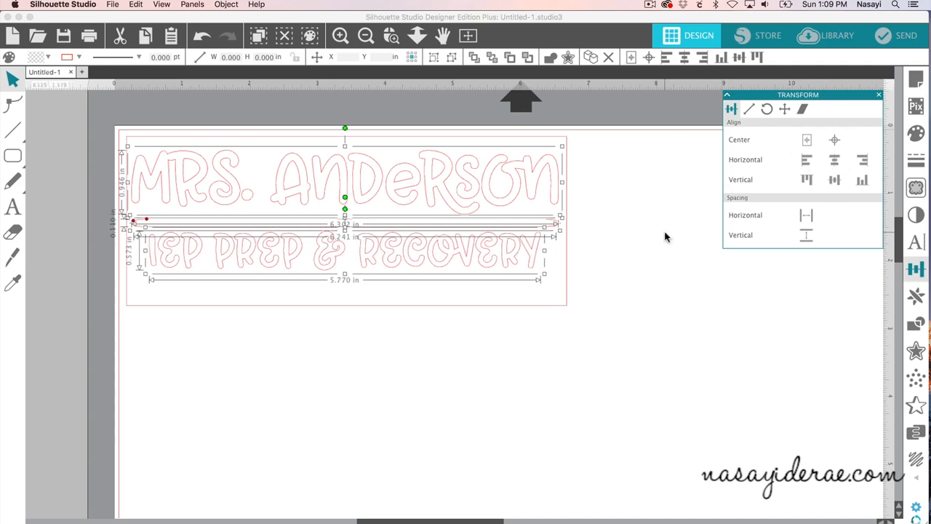
{"action": "left_click", "coordinate": [294, 308]}
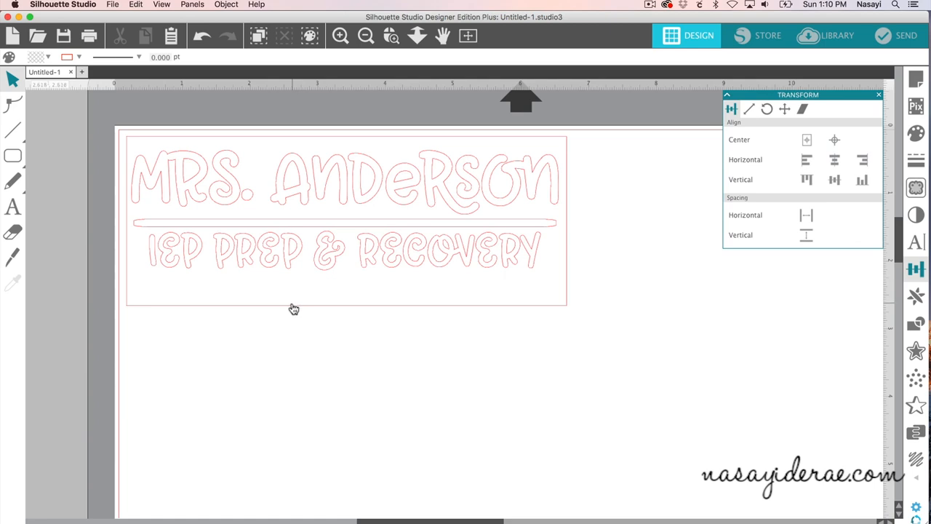
Select the whole decal and move to the Send cut-setup screen
{"action": "left_click", "coordinate": [291, 305]}
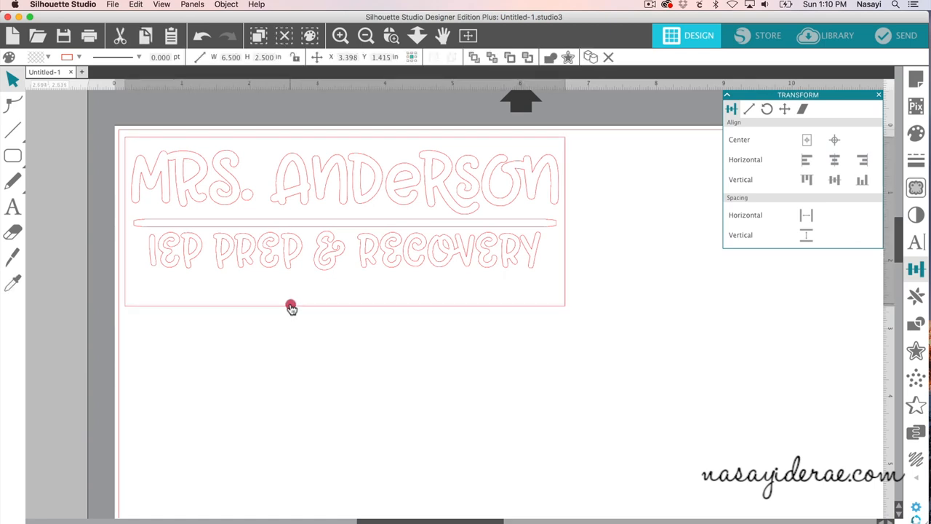
{"action": "left_click", "coordinate": [291, 306]}
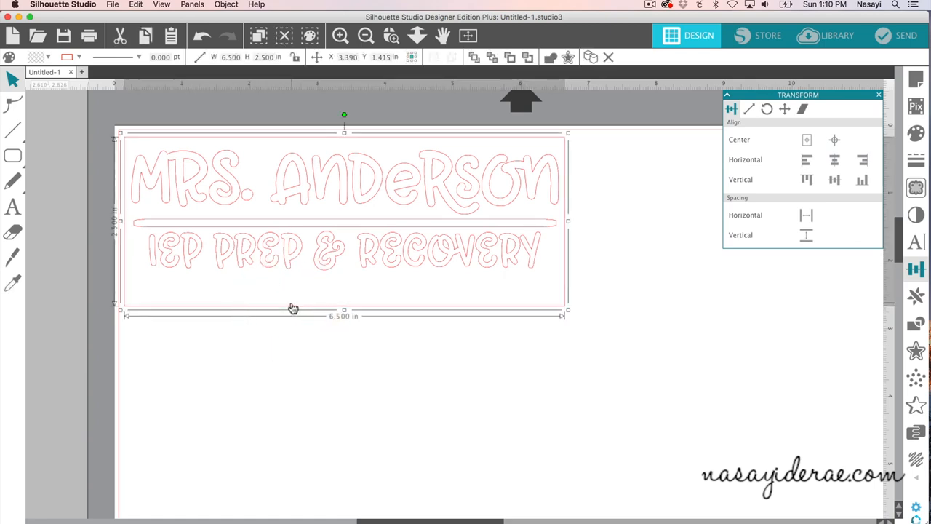
{"action": "mouse_move", "coordinate": [291, 305]}
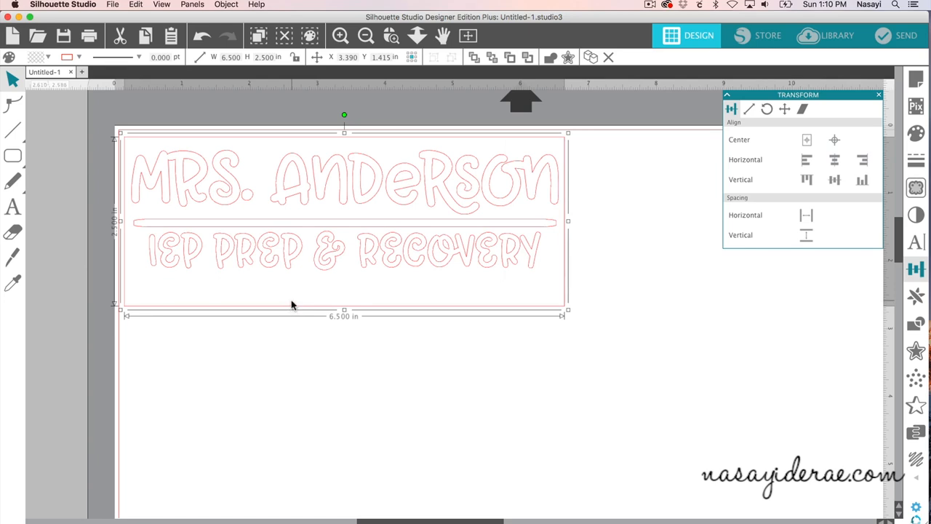
{"action": "left_click", "coordinate": [903, 34]}
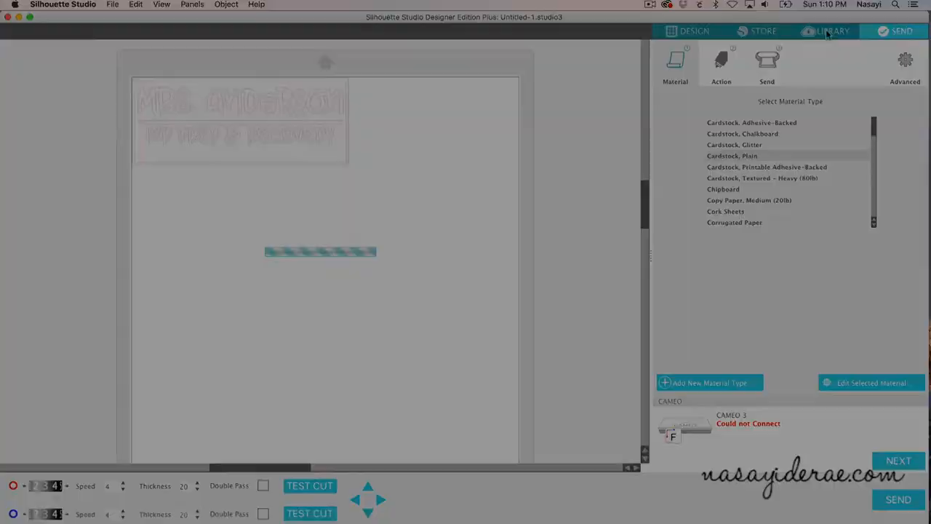